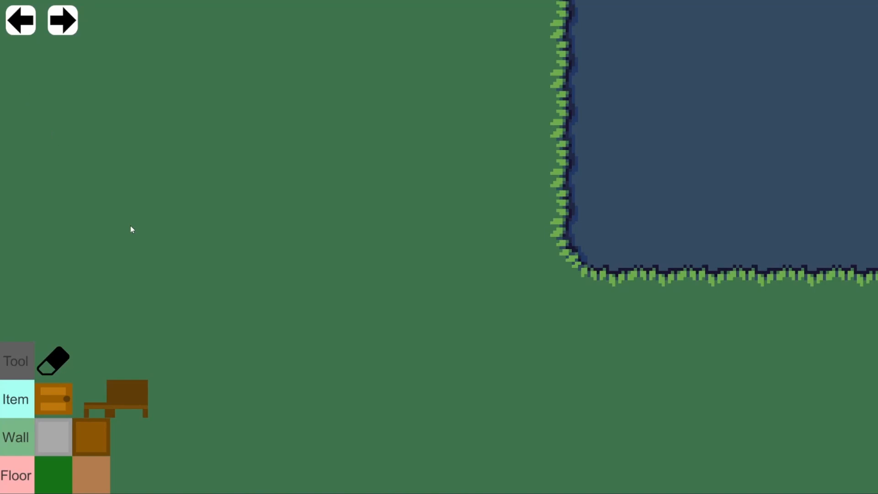
mouse_move(94, 198)
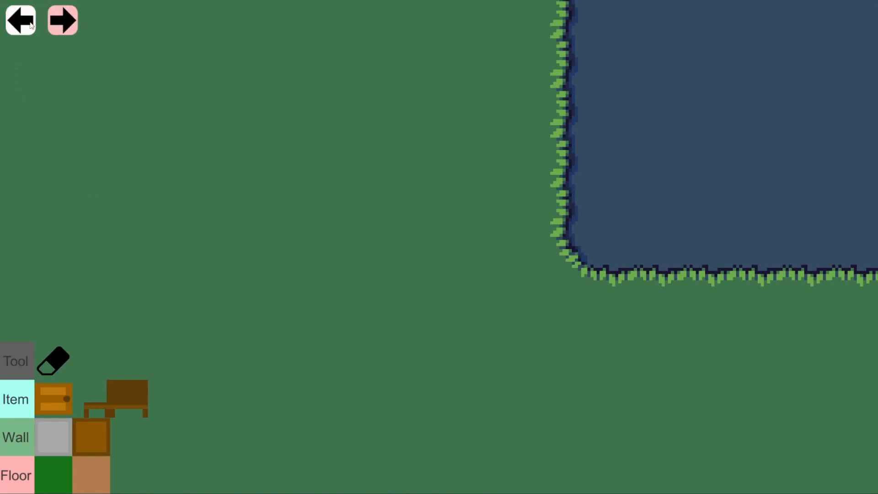
Inspect the History group's undo and redo buttons and their arrow sprites in the Inspector.
left_click(20, 20)
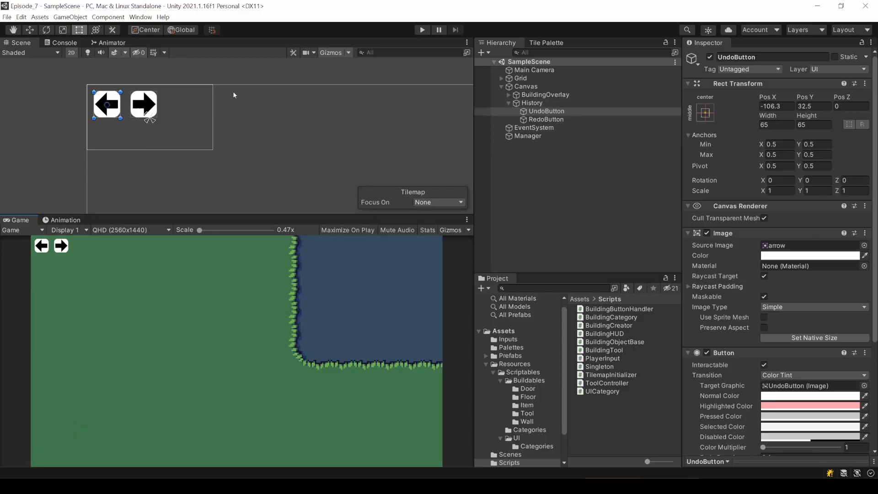
left_click(530, 102)
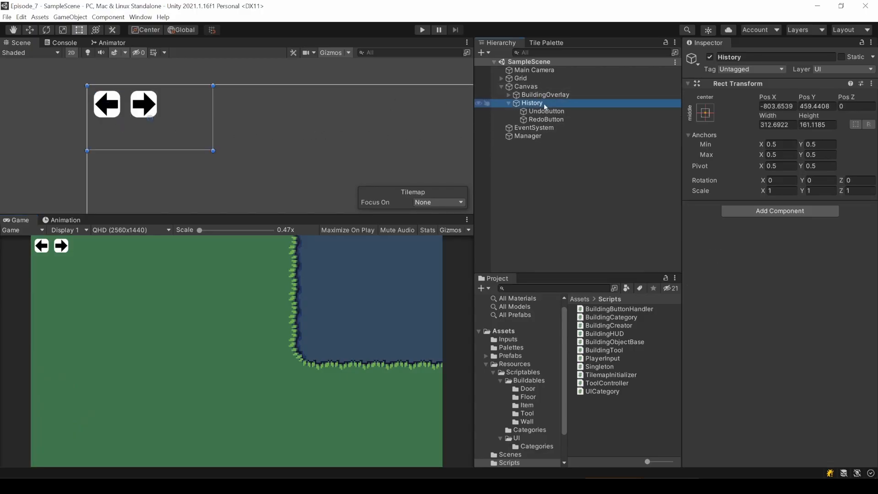
left_click(547, 111)
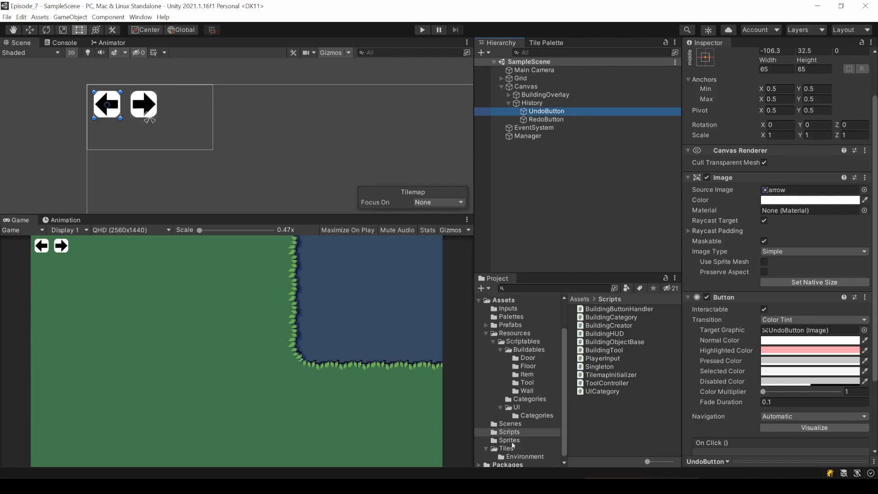
left_click(509, 440)
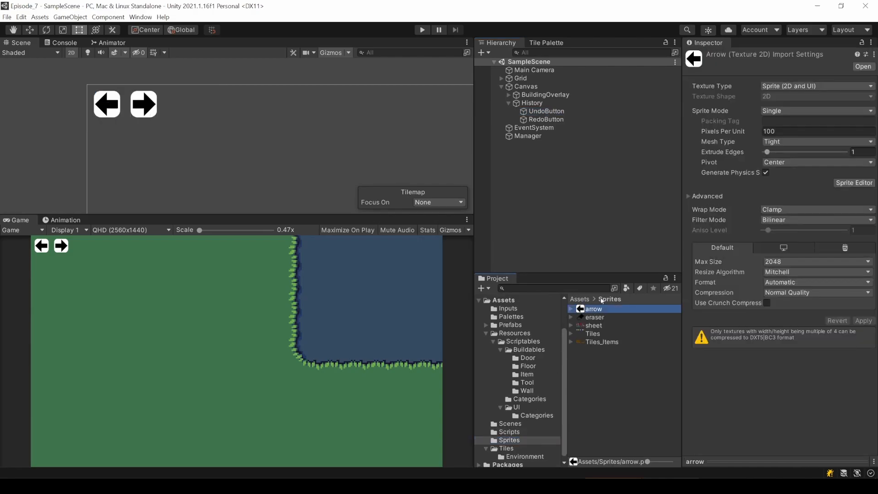
left_click(545, 111)
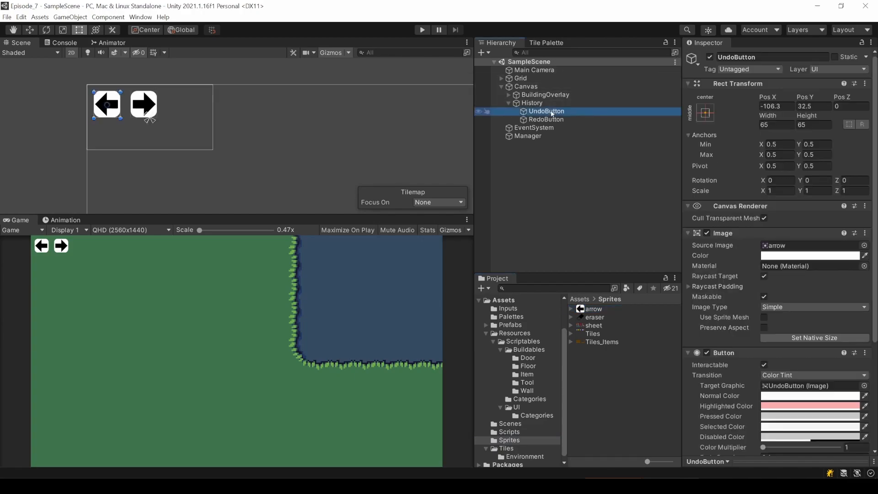
left_click(544, 119)
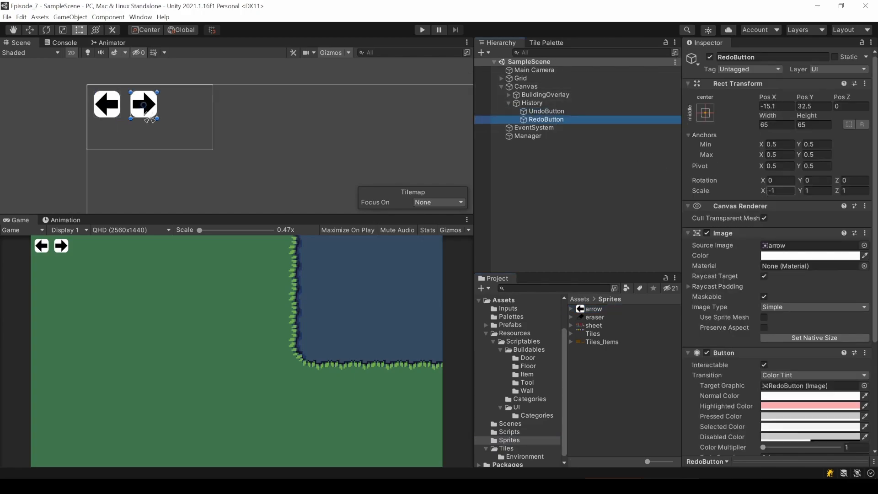
scroll("down", 3)
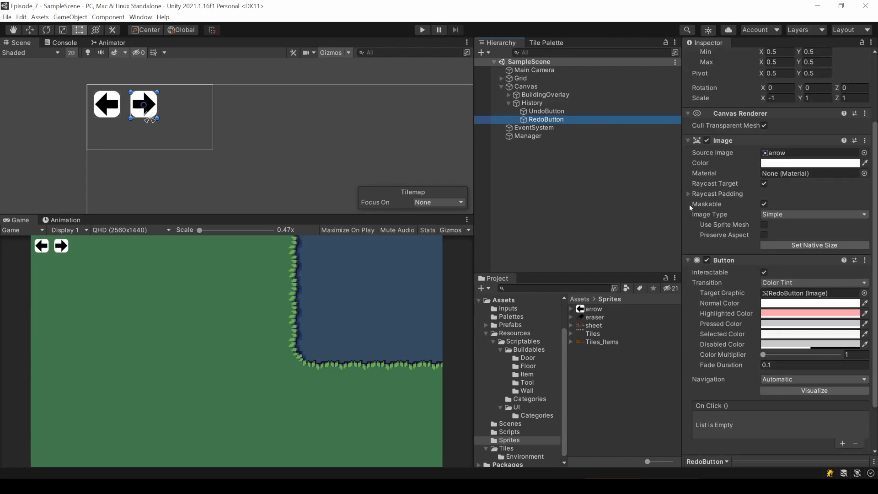
scroll("down", 3)
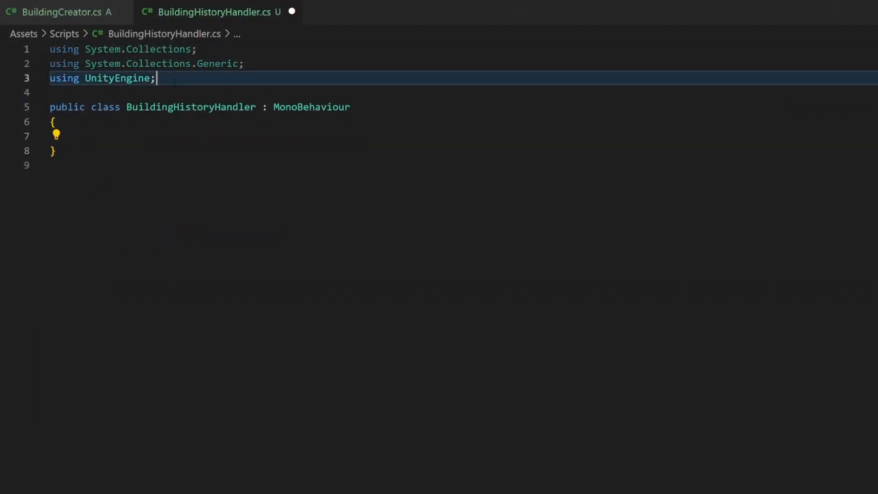
Add using UnityEngine.UI and serialized undoButton and redoButton fields to BuildingHistoryHandler.
type("using UnityEngine.UI;")
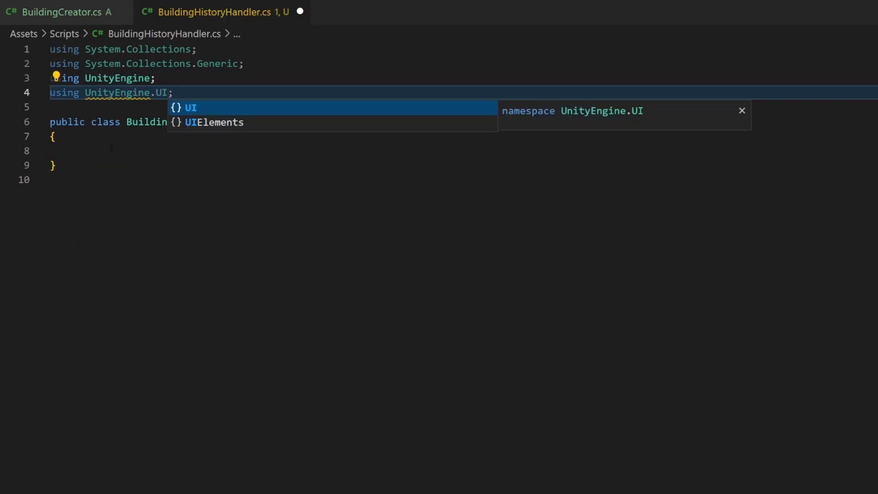
type("[SerializeField]")
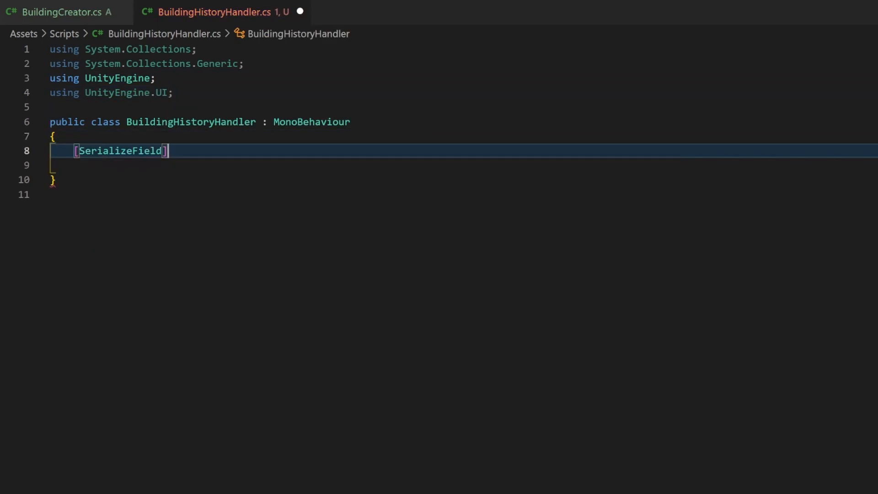
type("Button undoB")
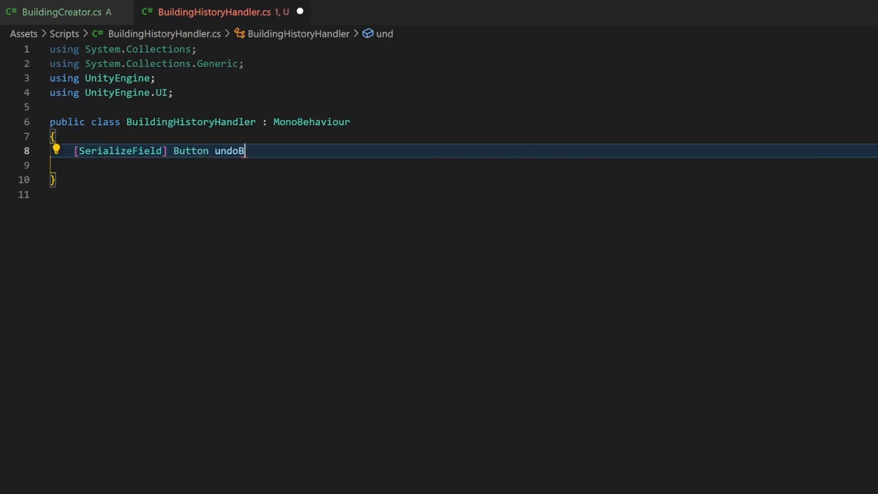
type("Button, redoButton;")
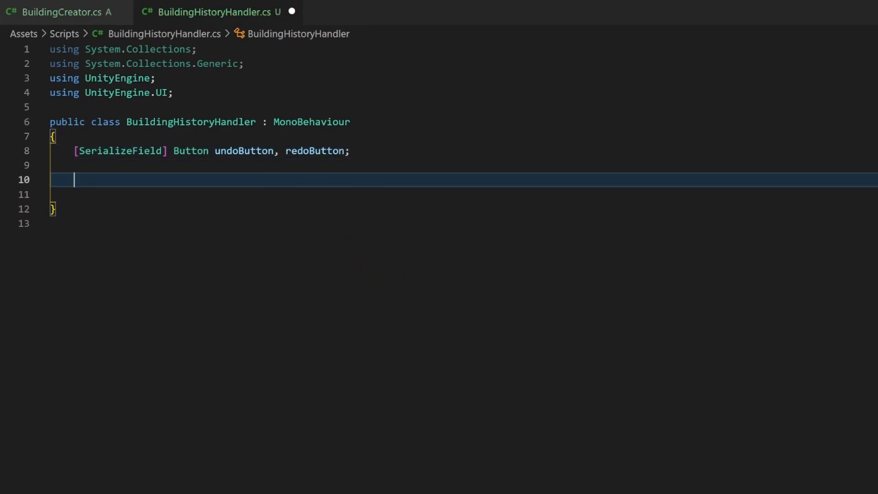
Add a private Undo method and wire undoButton.onClick.AddListener(Undo) in Awake.
type("private void Undo()")
type("undoButton.p")
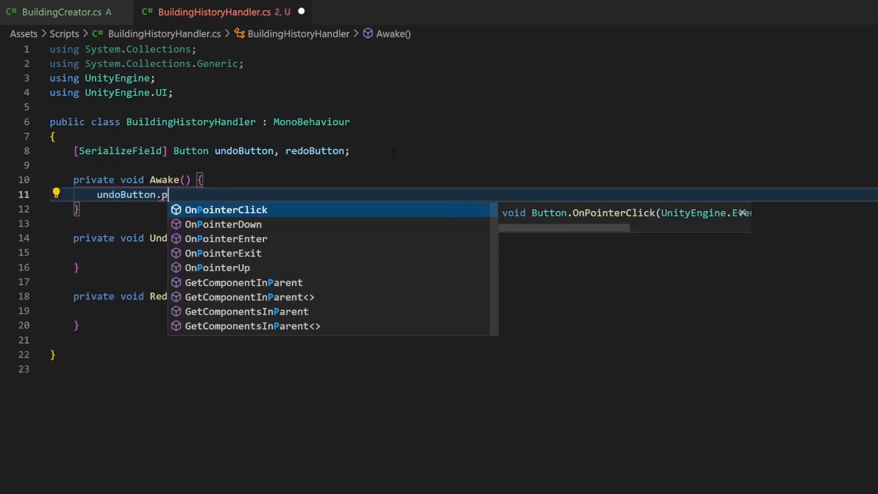
type("onClick.AddListener(")
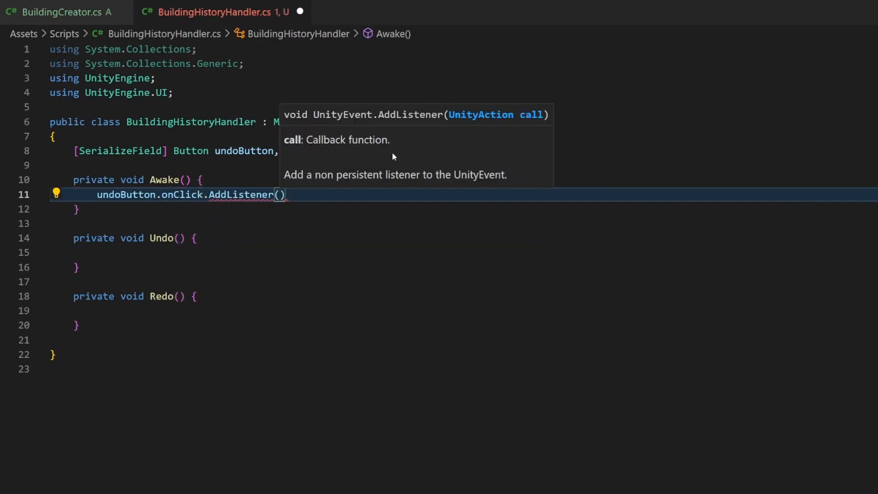
type("Undo);")
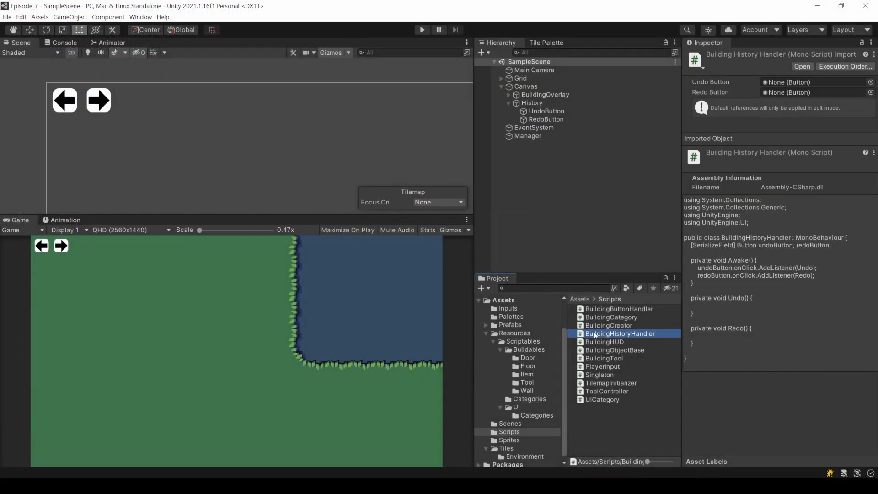
Create a new C# script named BuildingHistory in the Scripts folder.
left_click(527, 135)
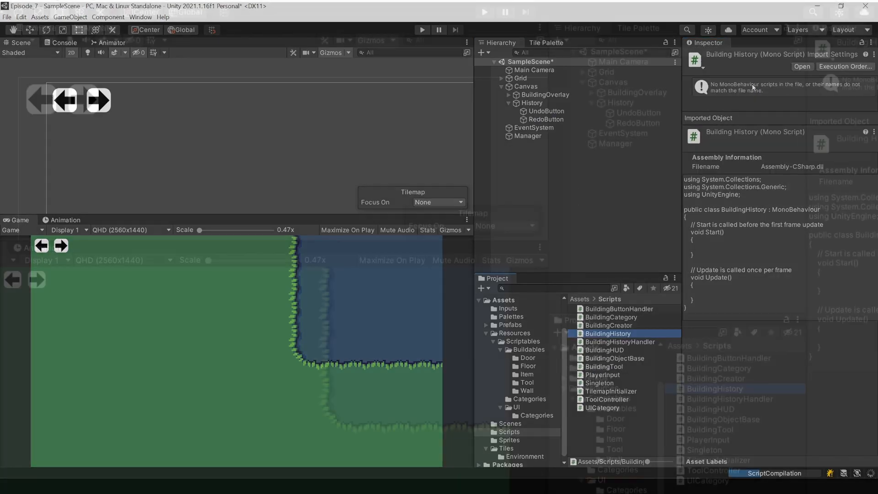
Replace the BuildingHistory template with a new public class BuildingHistoryItem.
double_click(608, 332)
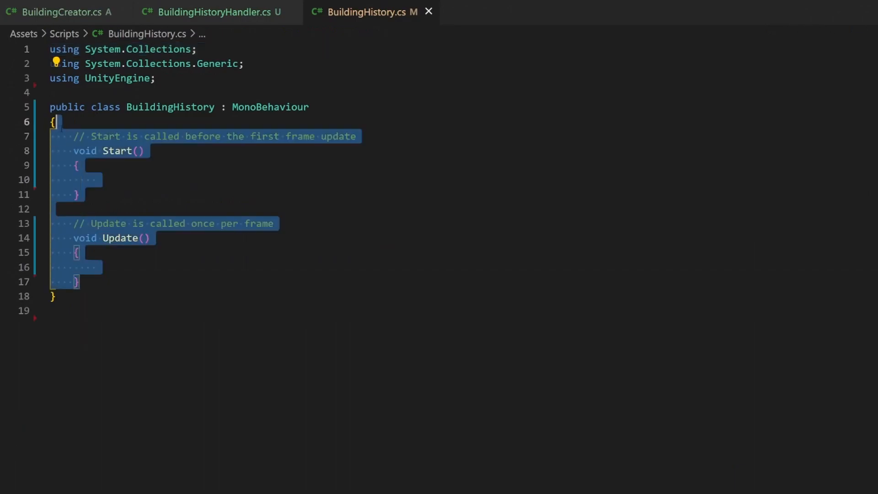
key("Delete")
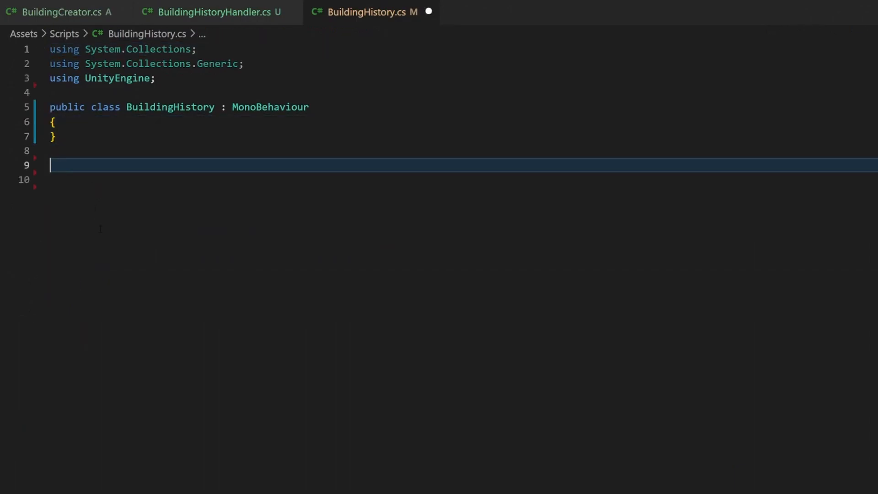
type("public class Building")
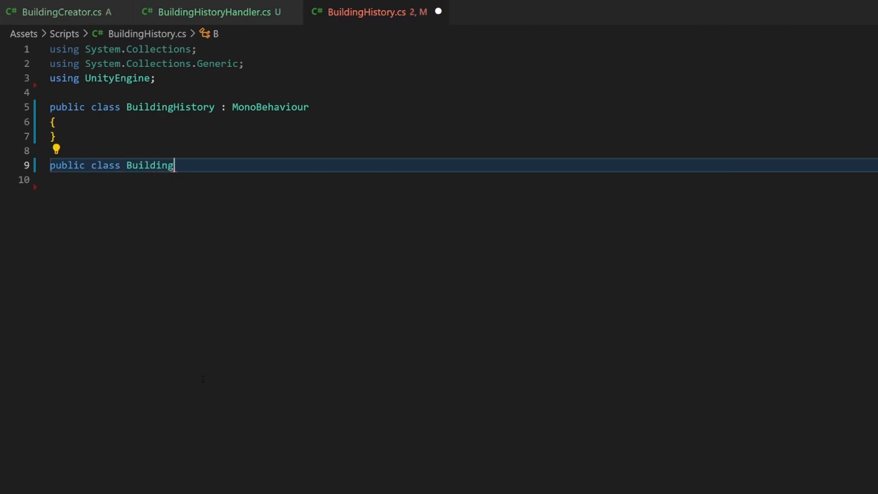
type("HistoryIte")
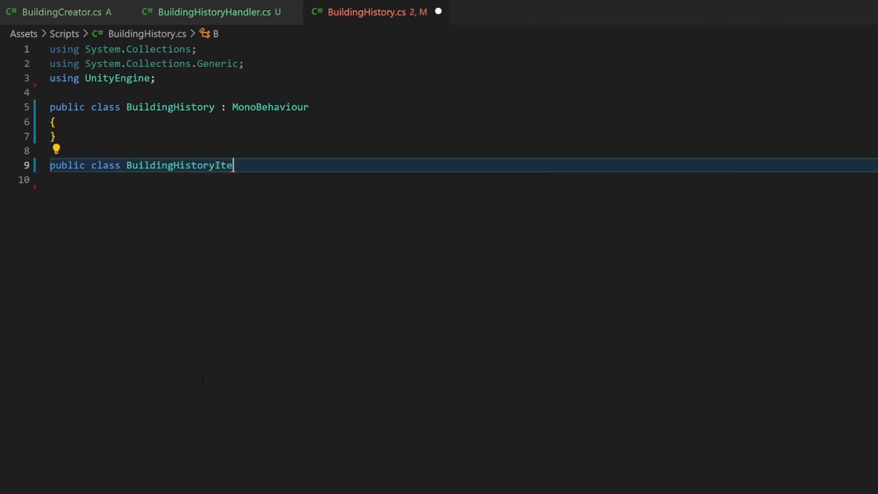
type("m {")
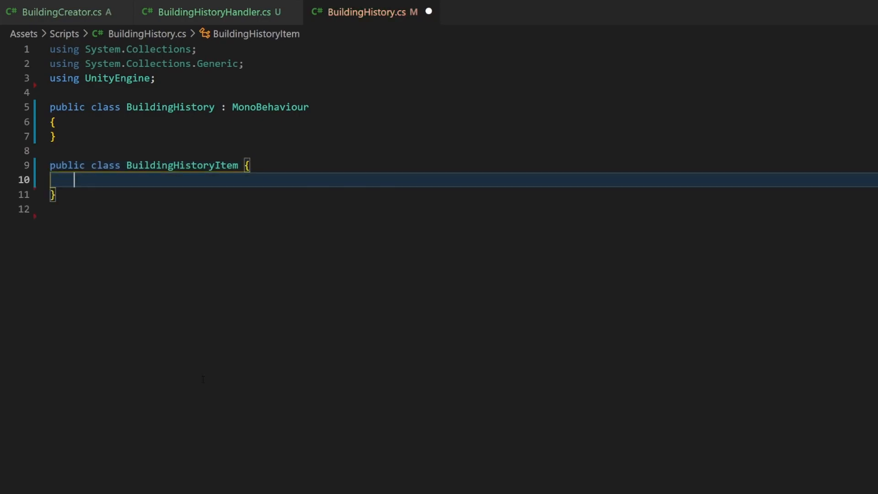
Give BuildingHistoryItem Tilemap, Vector3Int position and TileBase previousTile fields and begin its constructor.
type("private Tilemap")
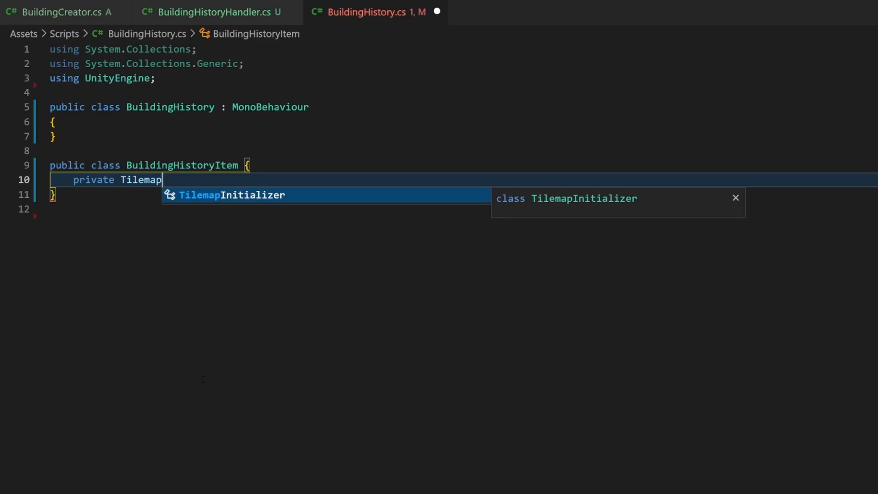
type("using UnityEngine.Tilemaps;")
type("private Vec")
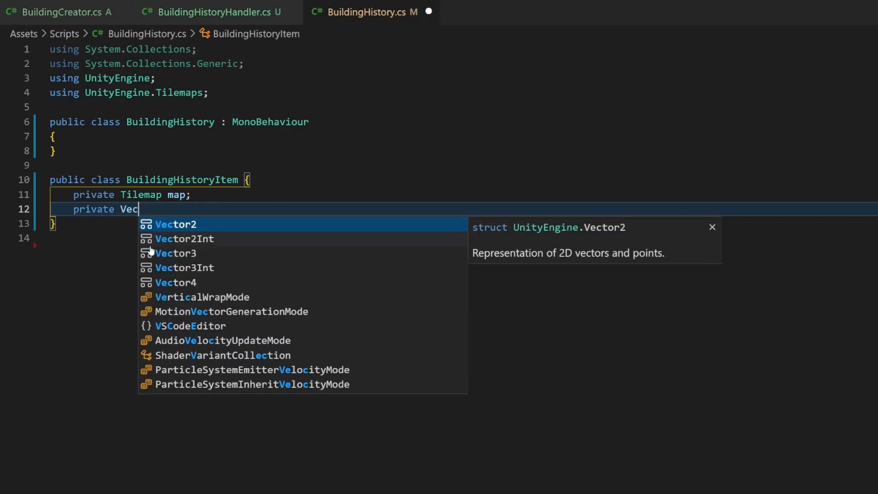
type("Int position;")
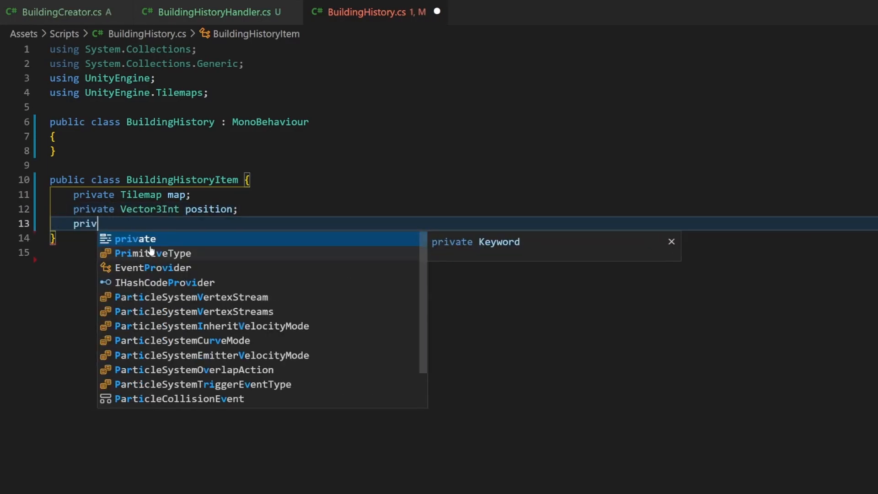
type("ate TileBase previousTile;")
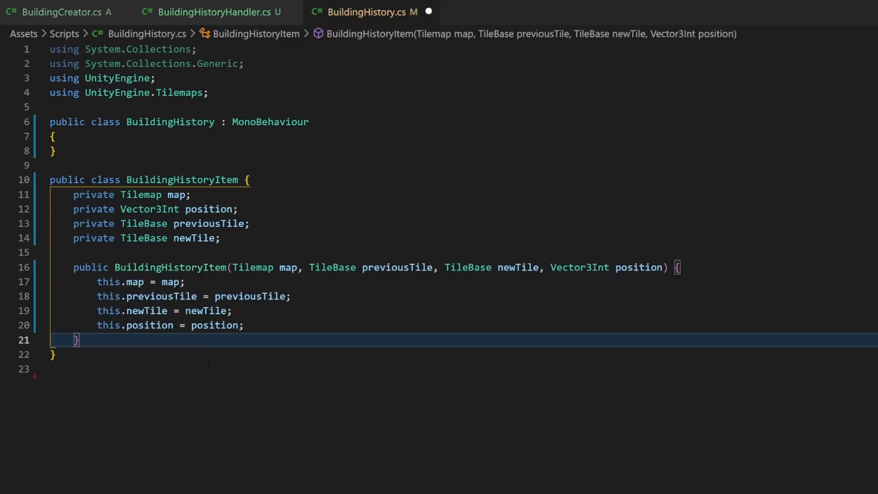
type("public void Undo() {")
type("map")
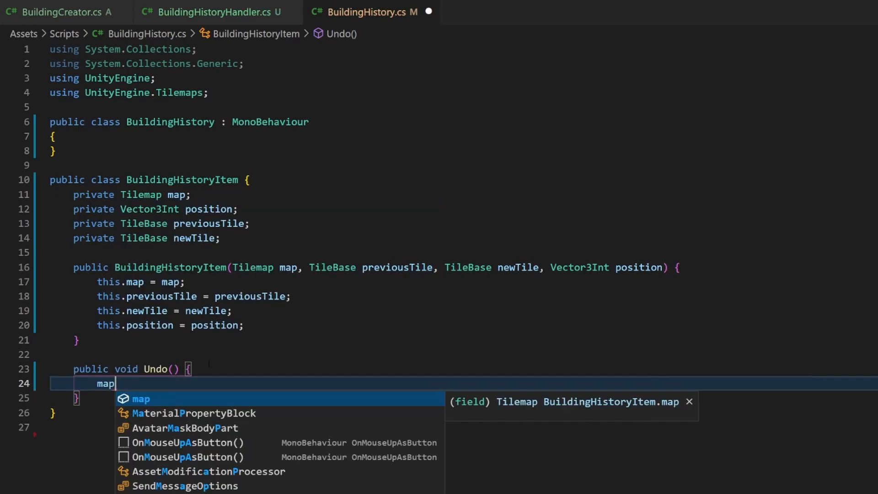
Write Undo as map.SetTile(position, previousTile) and Redo as map.SetTile(position, newTile).
type(".SetTile(p")
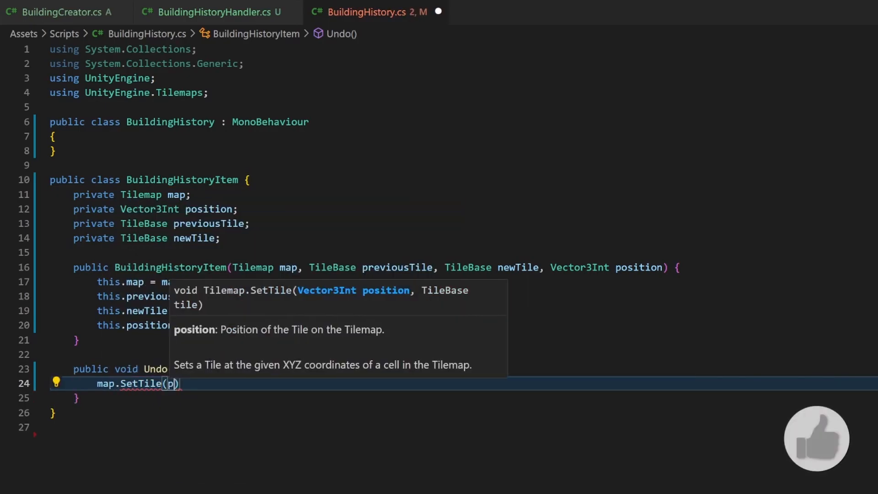
type("osition, previousTile")
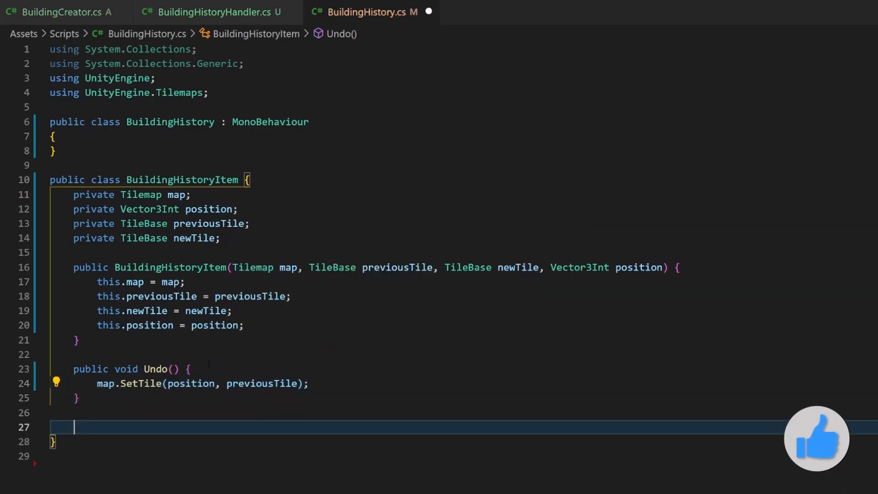
type("public void Redo")
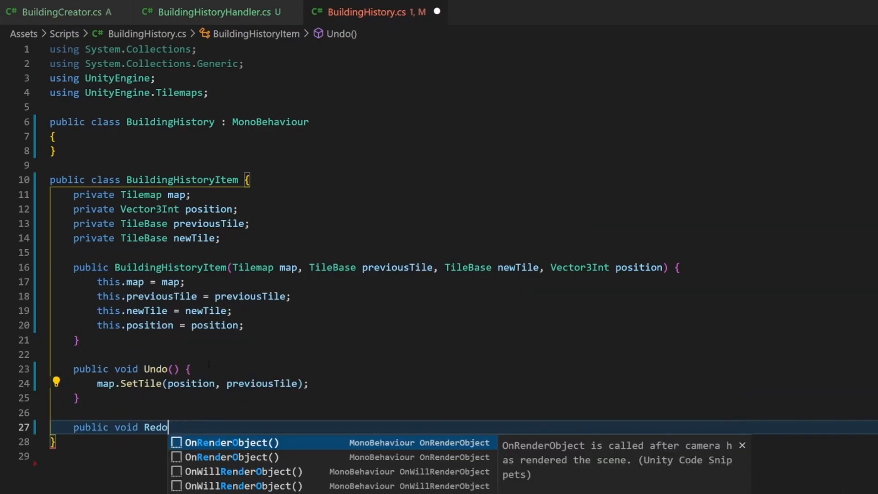
type("map.SetTile(position")
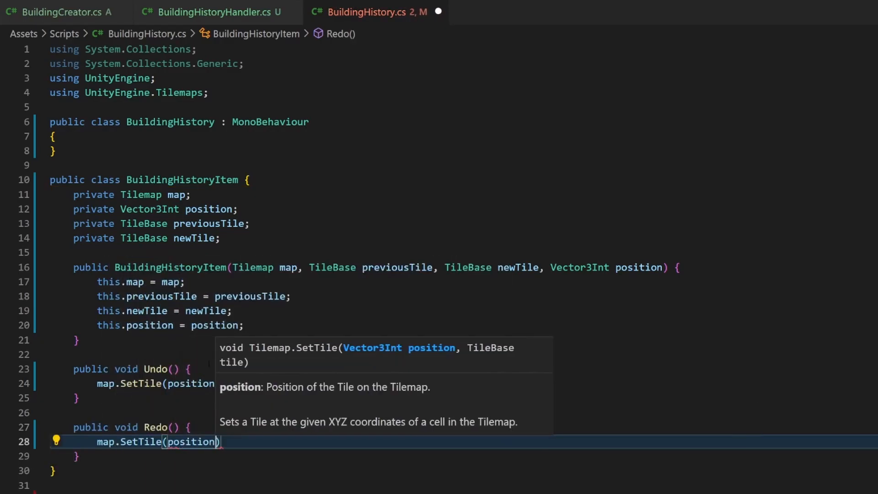
type(", newTile);")
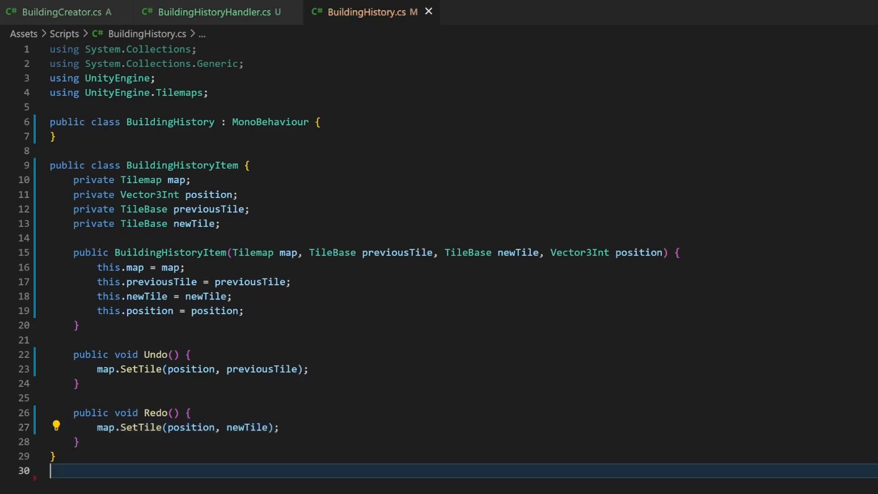
Declare List<BuildingHistoryItem> history = new List<BuildingHistoryItem>() and int currentIndex = -1.
type("List<")
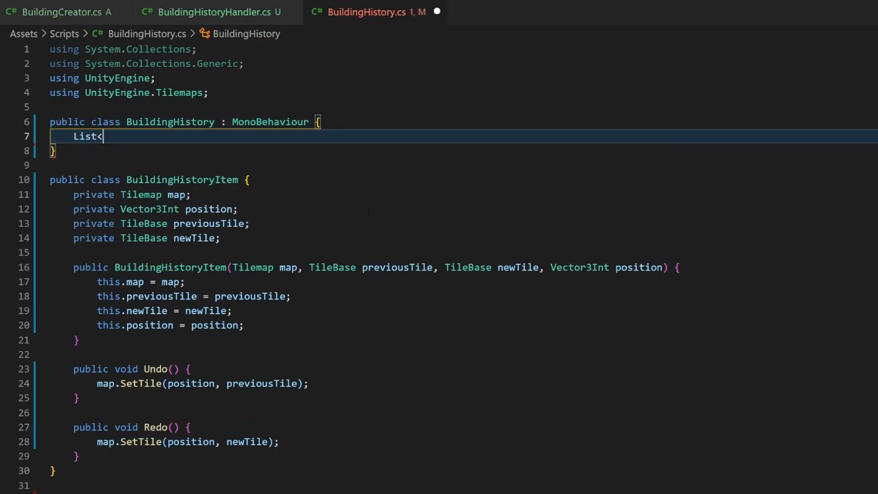
type("BuildingHistoryItem> history = new List<")
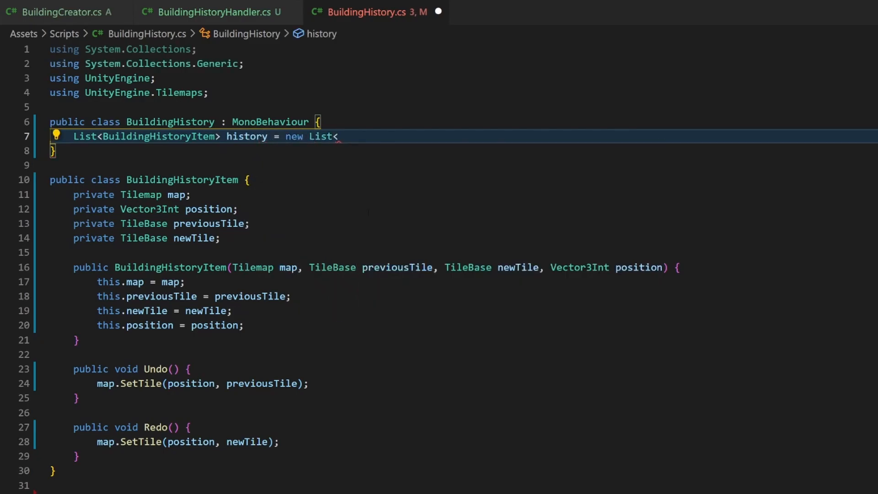
type("BuildingHistoryItem>();")
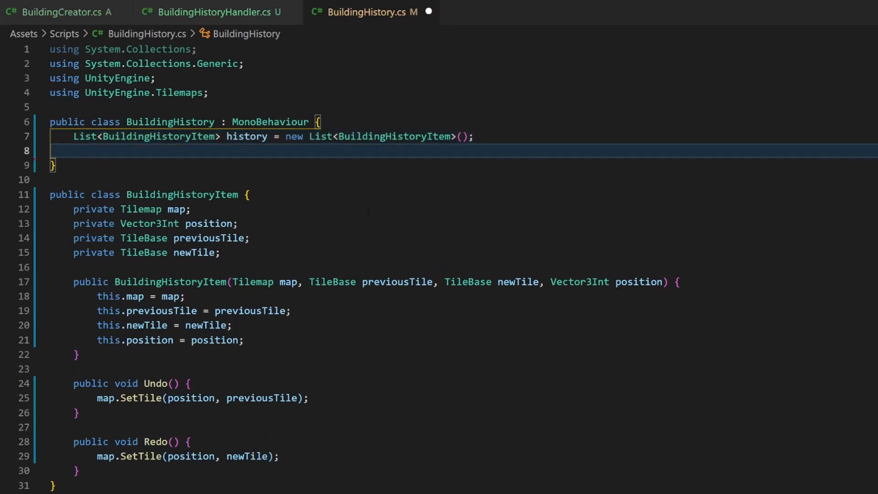
type("int currentIndex =")
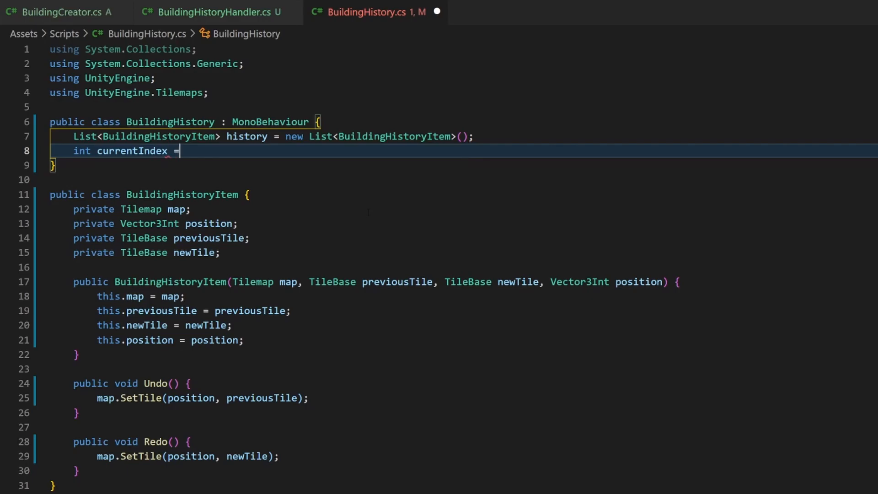
type("-1;")
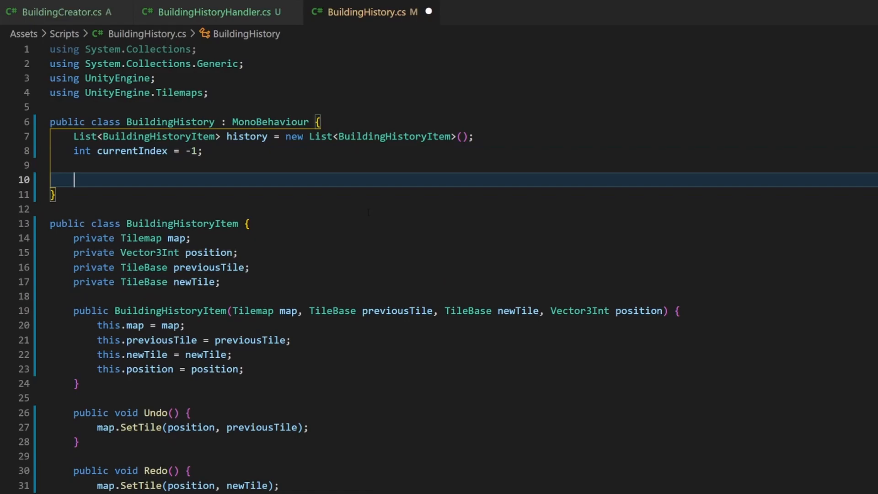
Write public void Add(BuildingHistoryItem entry) that calls history.Add(entry) and currentIndex++.
type("public vo")
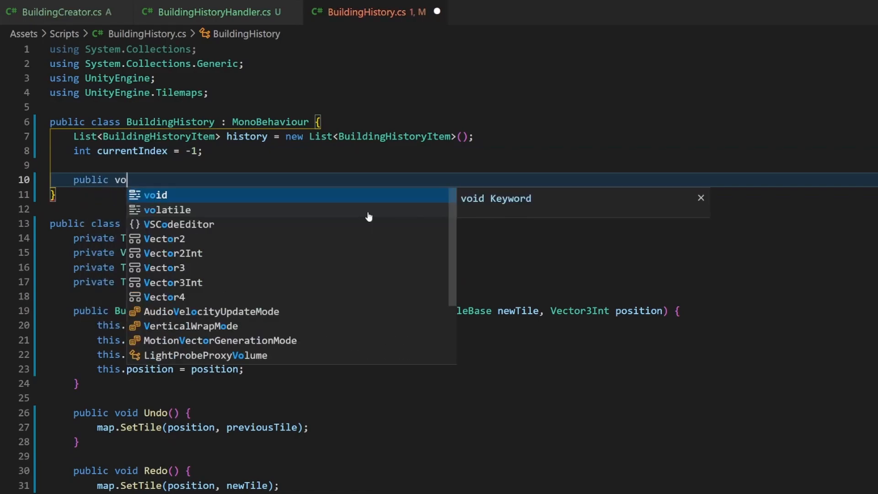
type("id Add(B")
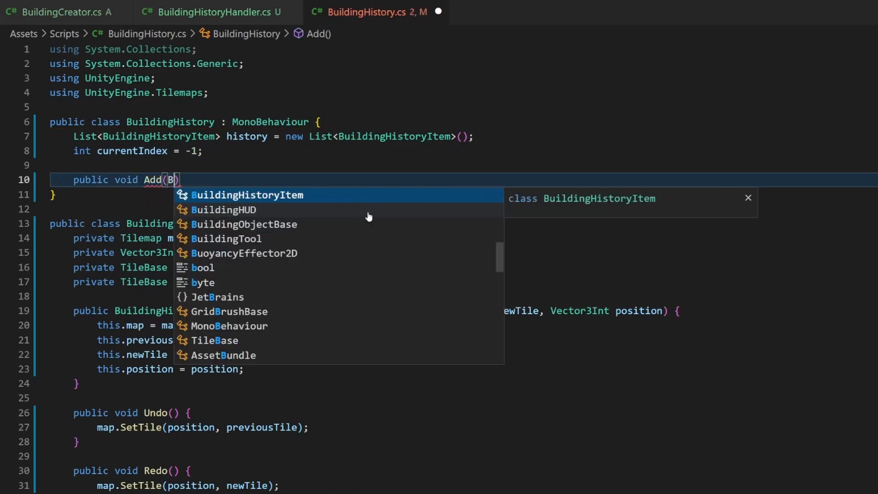
key("Tab")
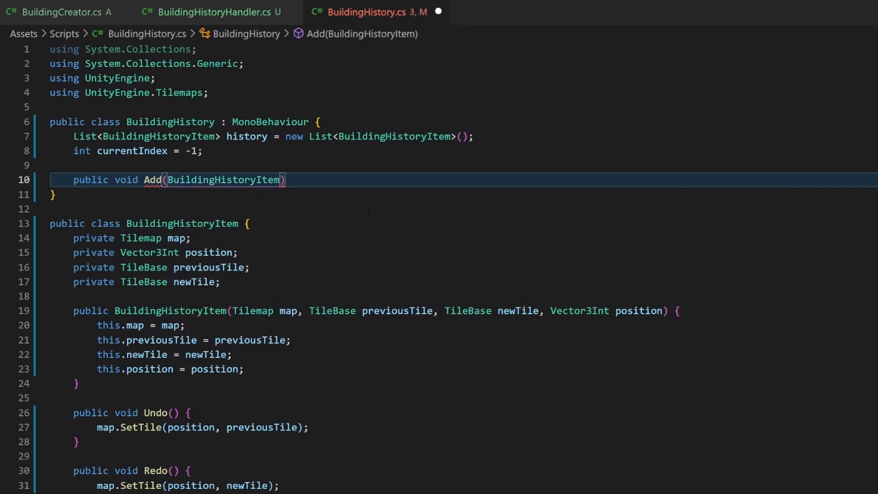
type("entry")
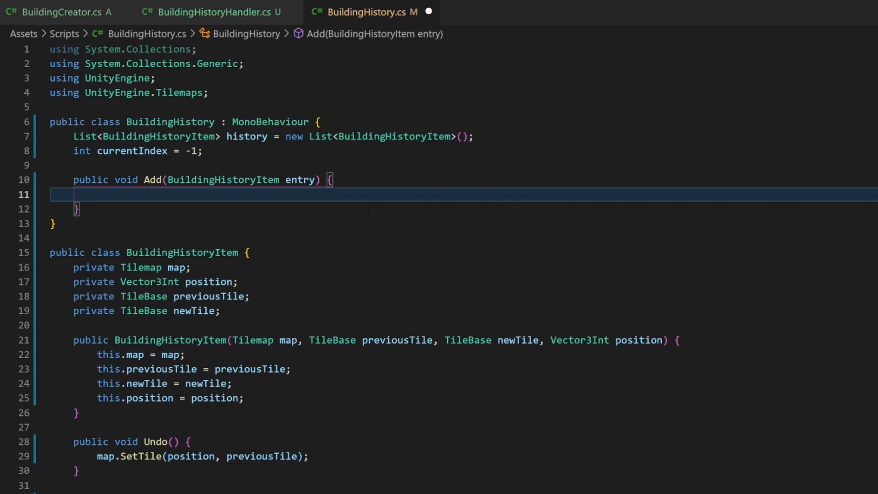
type("history")
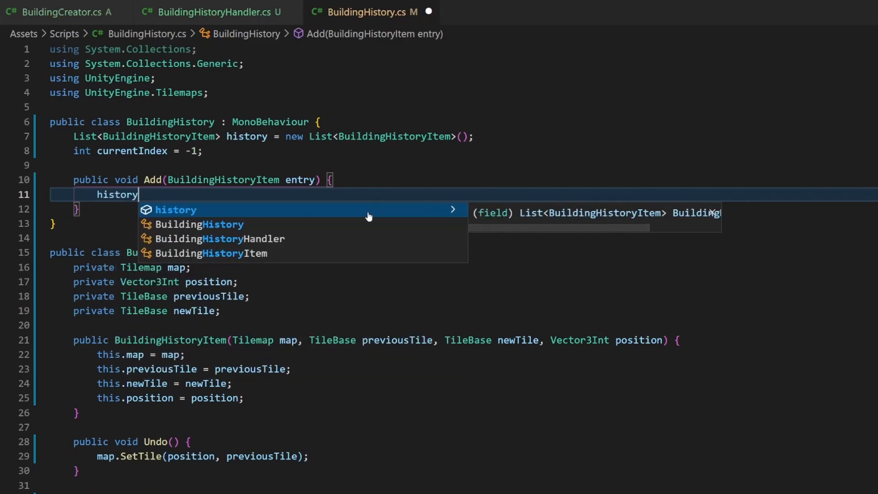
type(".Add(entry);")
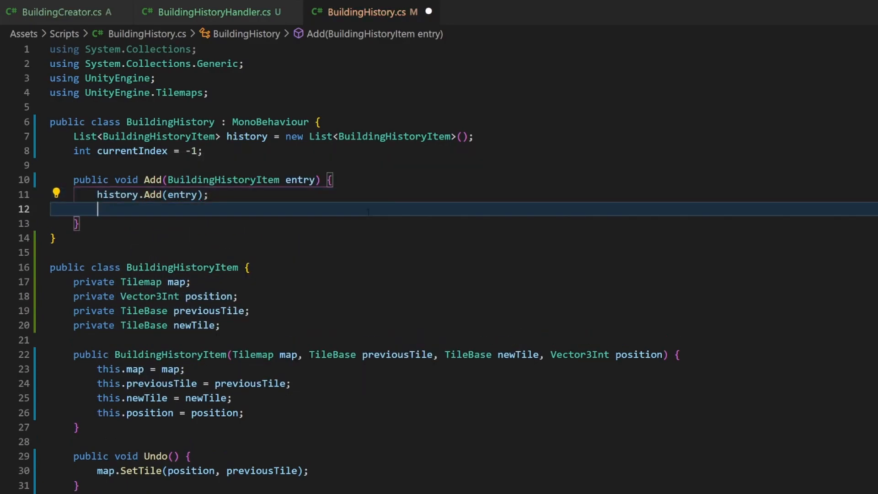
type("currentIndex++;")
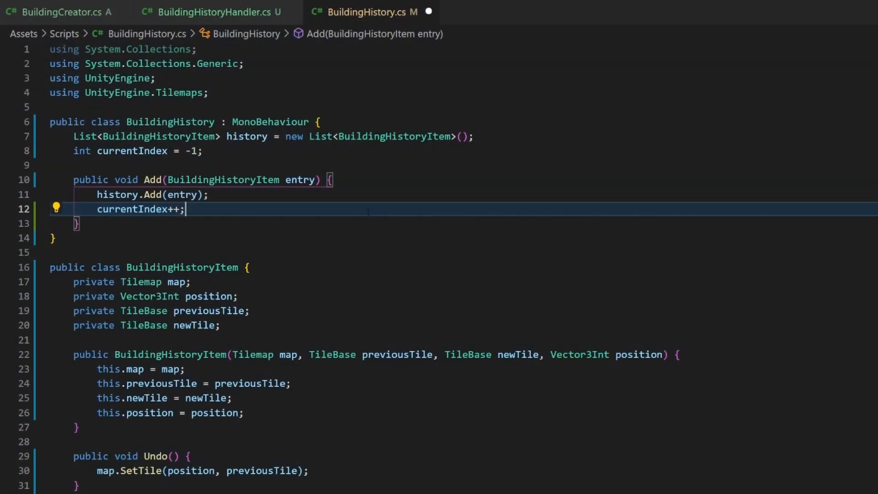
Insert history.RemoveRange(currentIndex + 1, history.Count - (currentIndex + 1)) before history.Add.
key("Enter")
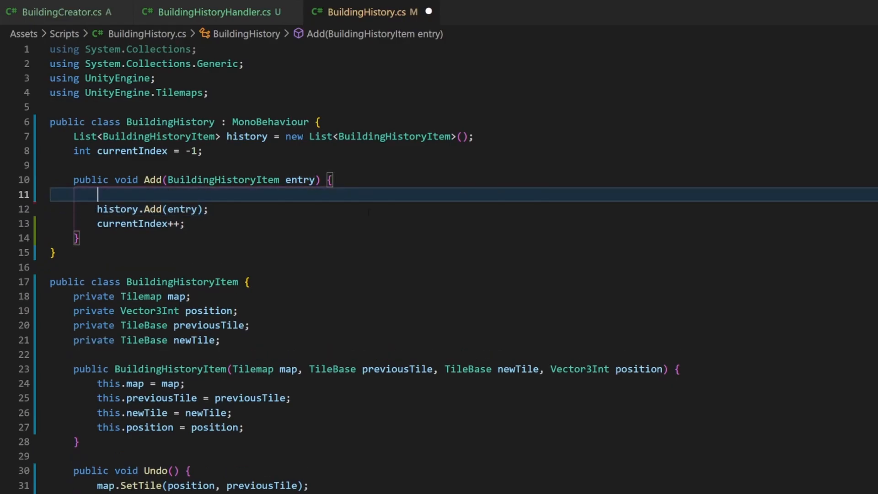
type("history.Re")
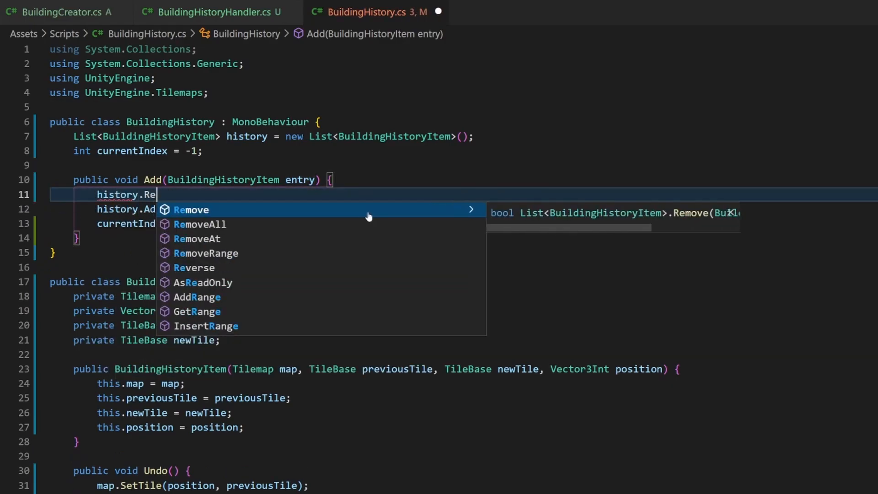
type("moveRange(currentIndex +")
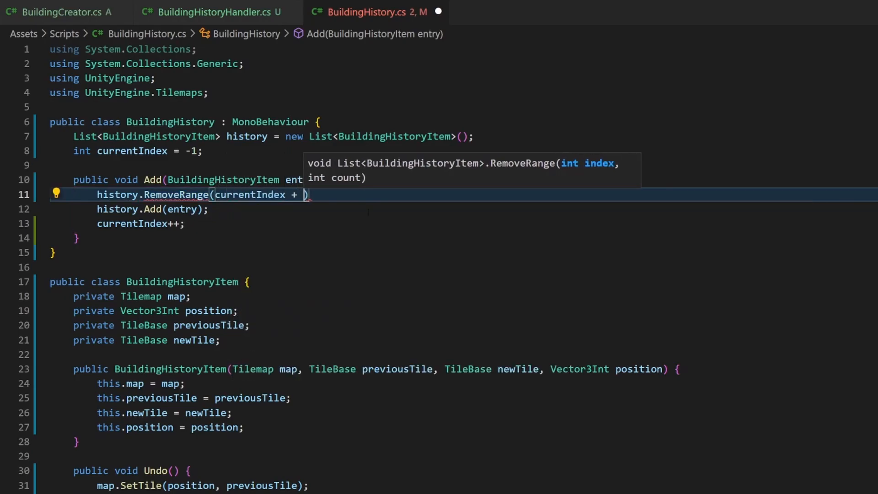
type("1, h")
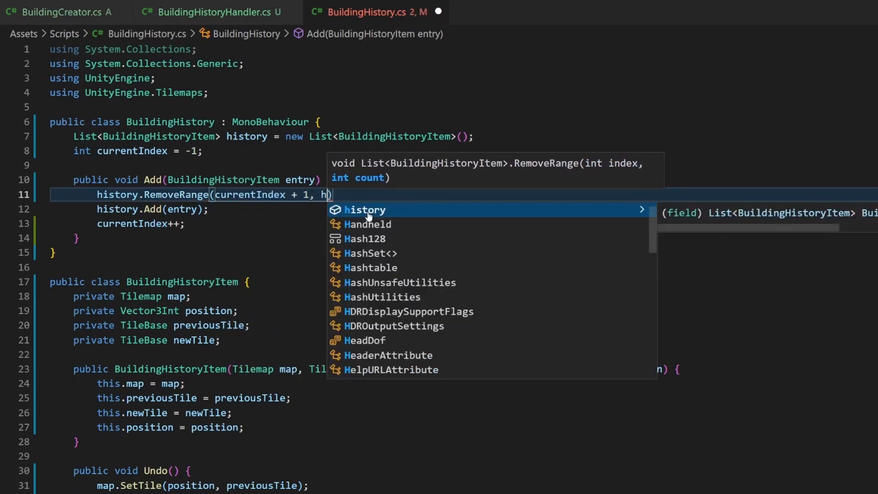
type("istory.Count -")
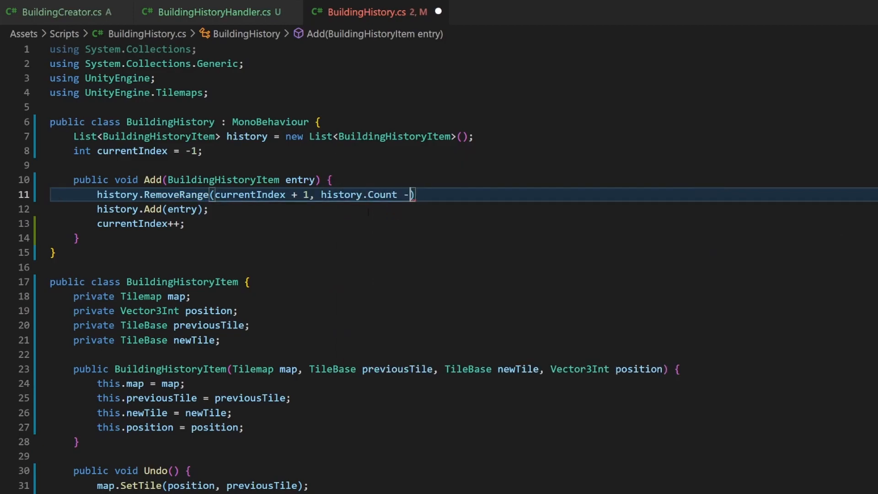
type("(currentIndex")
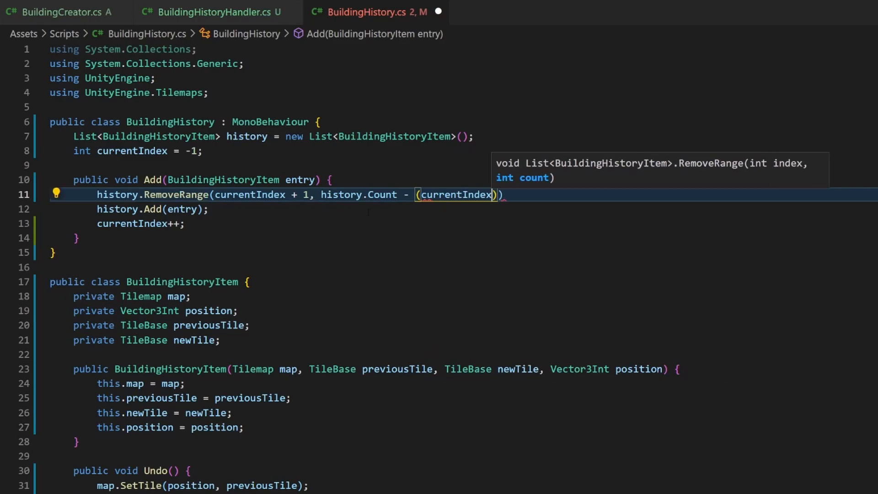
type("+ 1")
type("// remove everything after the current index")
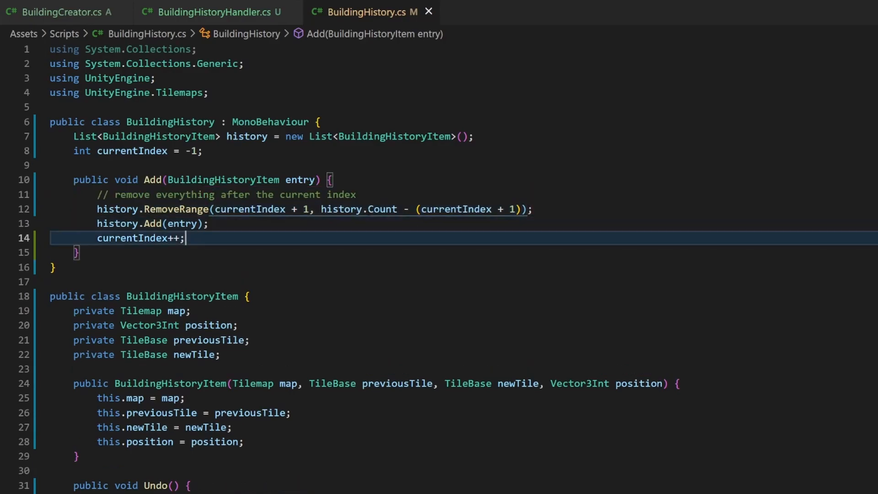
key("Enter")
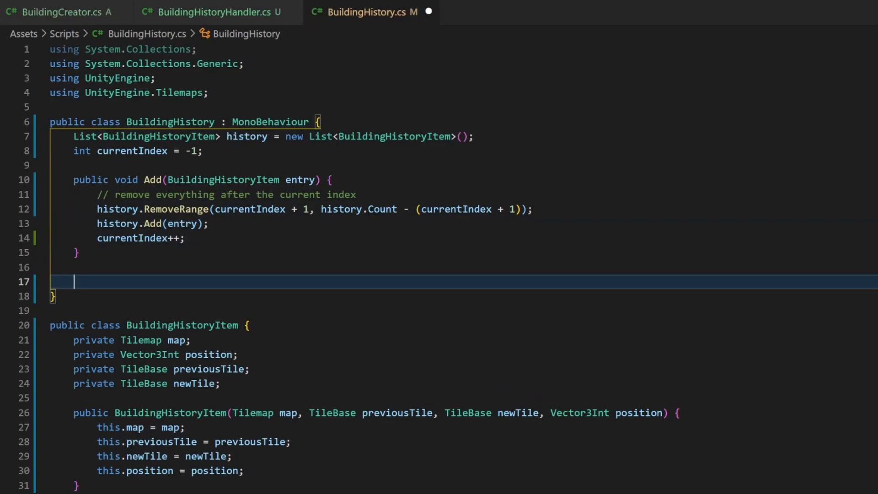
Write UndoStep: if currentIndex > -1, call history[currentIndex].Undo() and decrement currentIndex.
type("public void Undo")
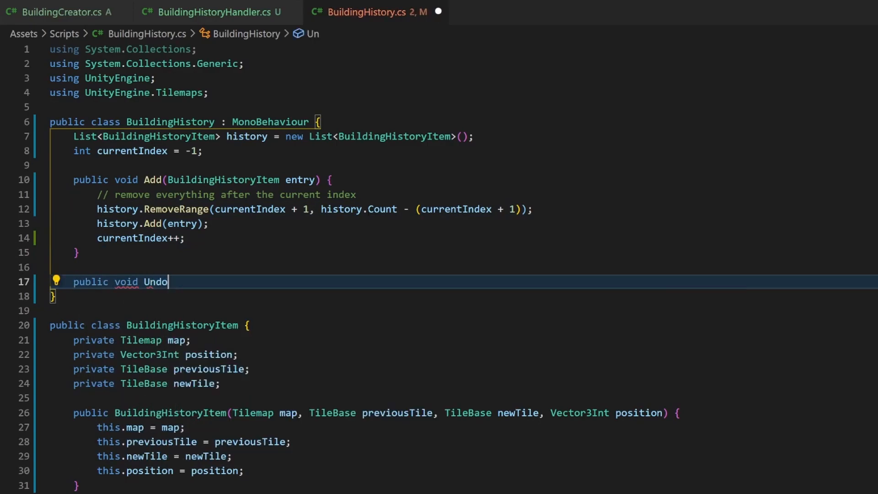
type("Step()")
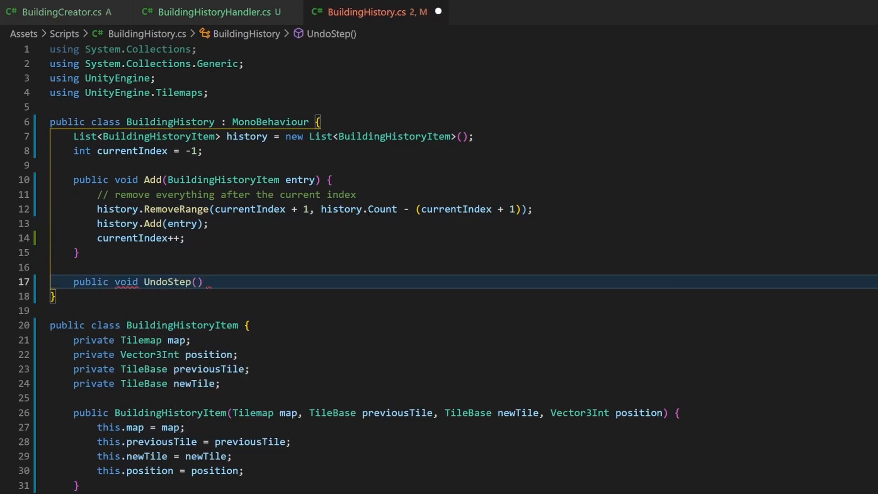
type("if(cu")
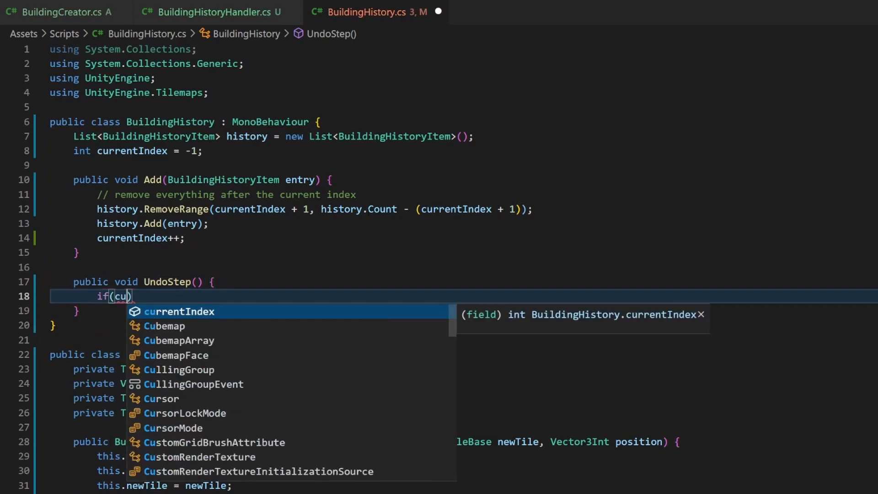
type("currentIndex > -1")
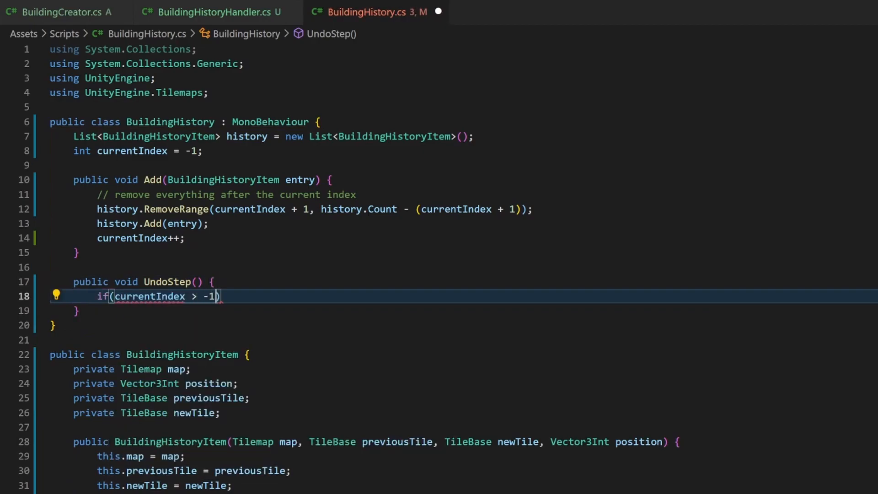
type("{")
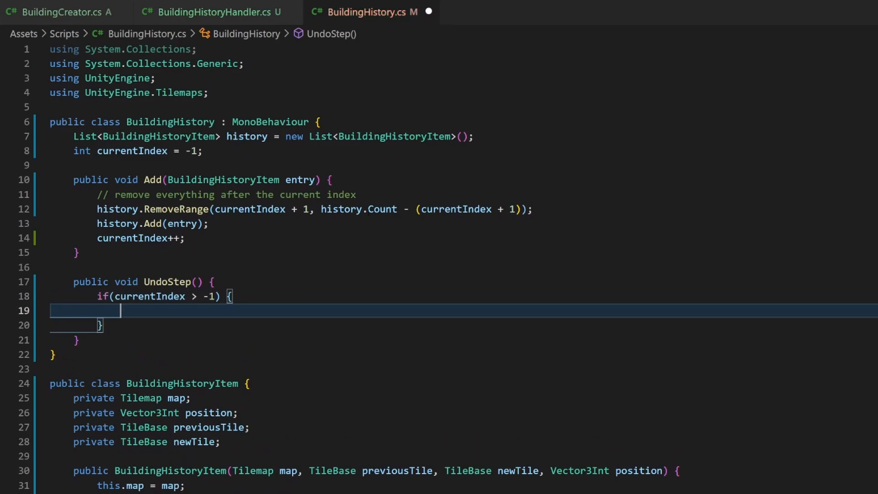
type("history[]")
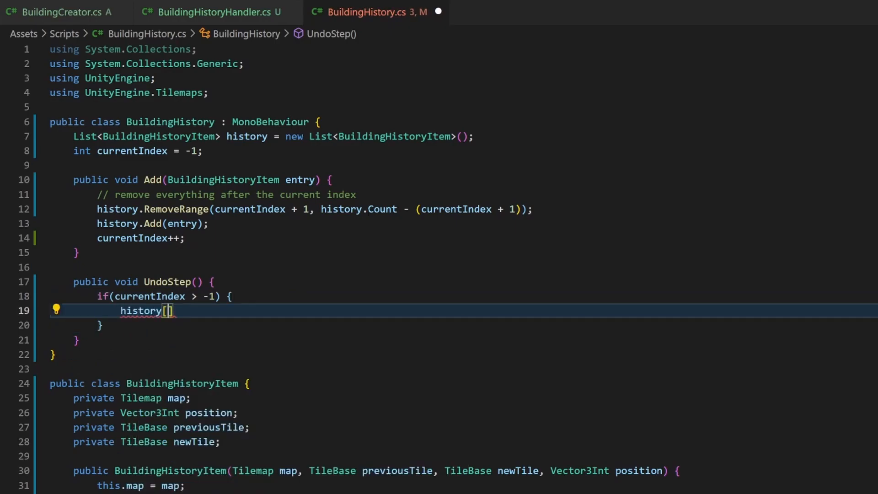
type("currentIndex")
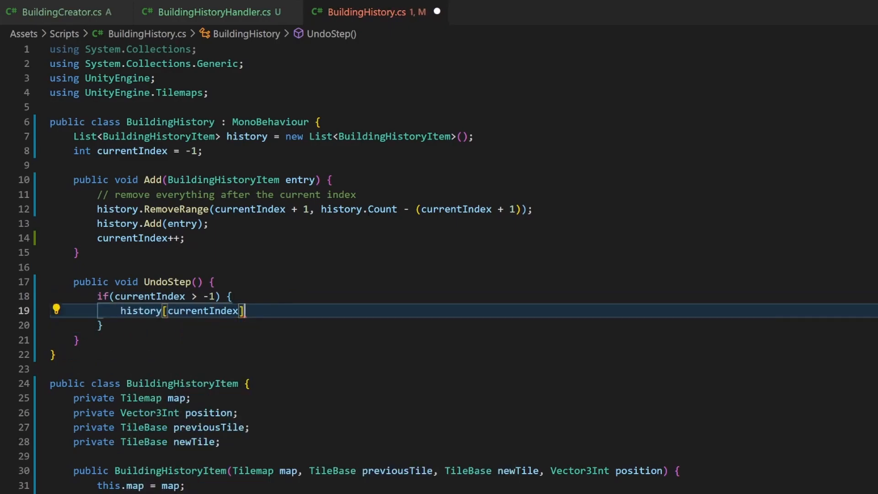
type(".Undo();")
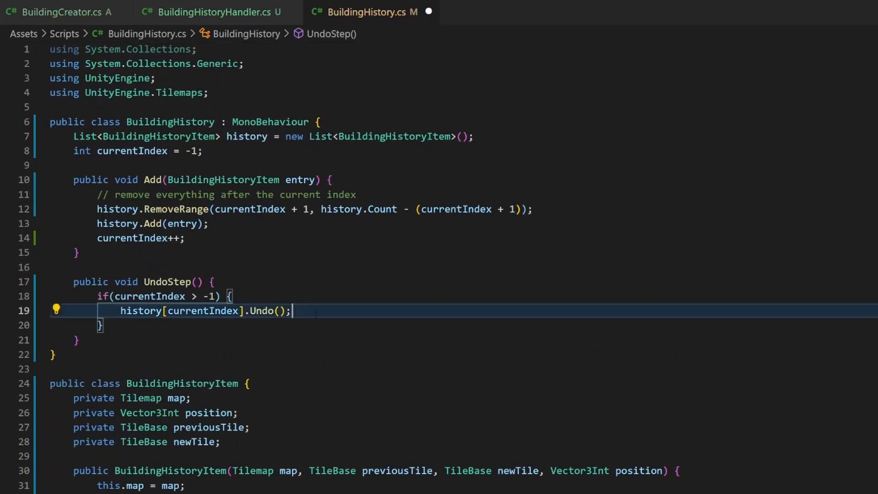
type("currentIndex--;")
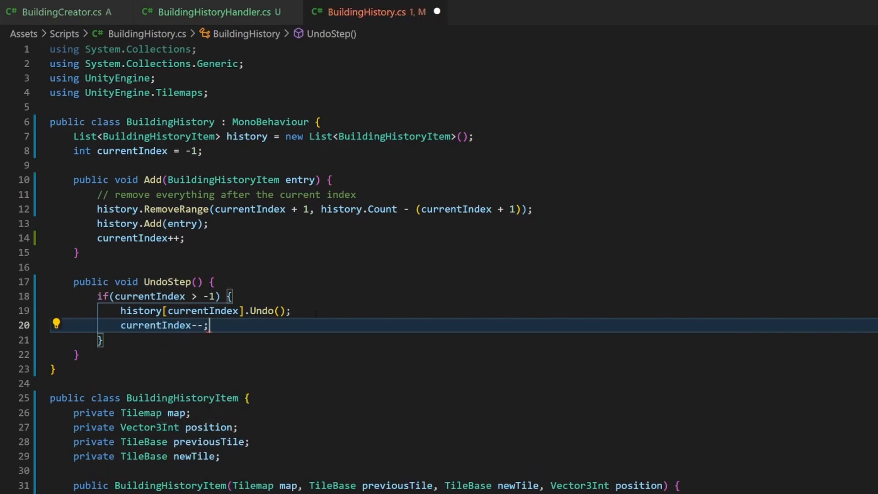
Write RedoStep: if currentIndex < history.Count - 1, increment currentIndex and call history[currentIndex].Redo().
key("Enter")
type("if(currentIndex")
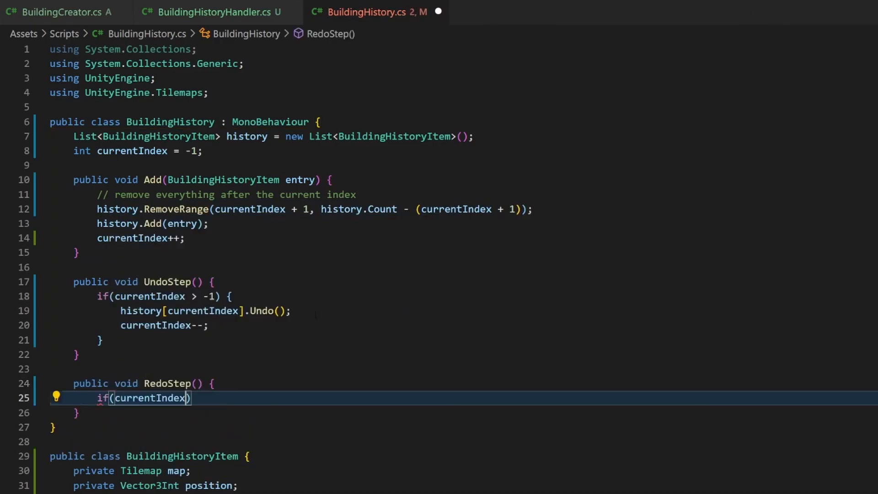
type("< history.Count -1")
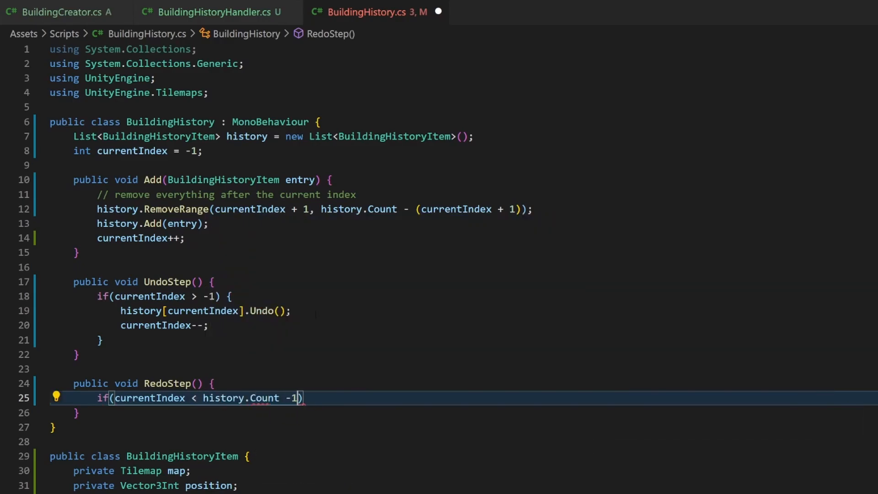
type("\" \"")
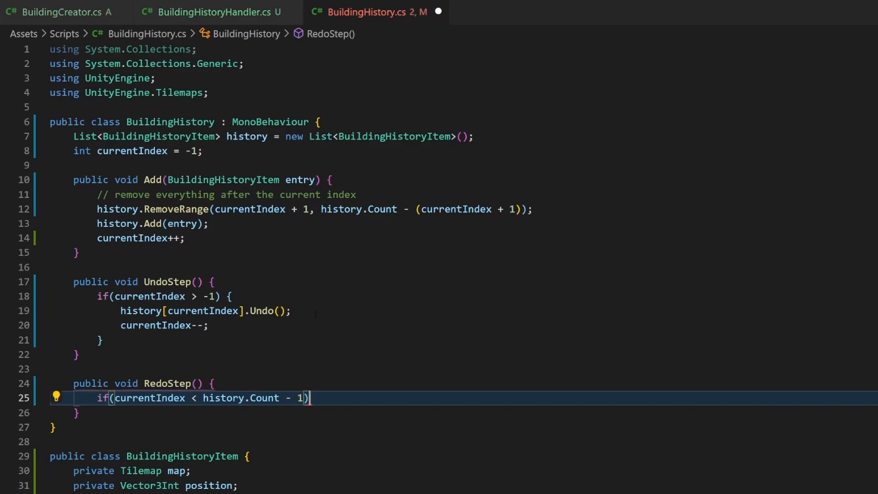
type("{")
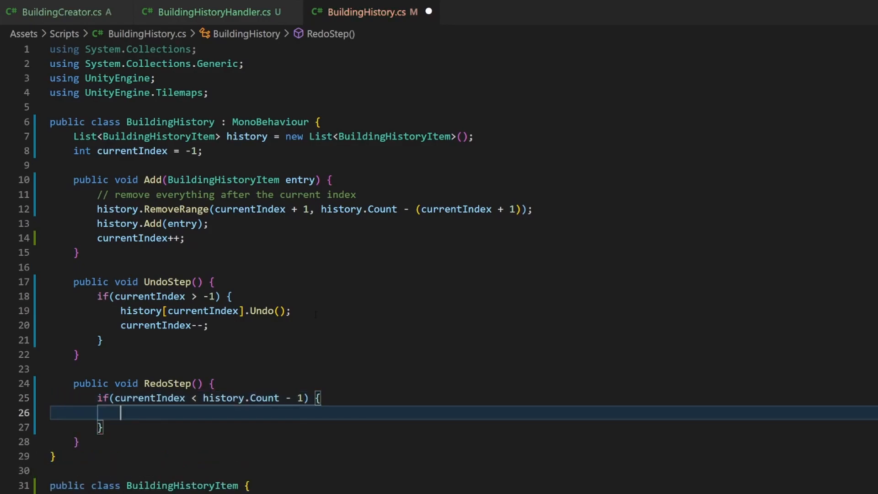
type("currentIndex")
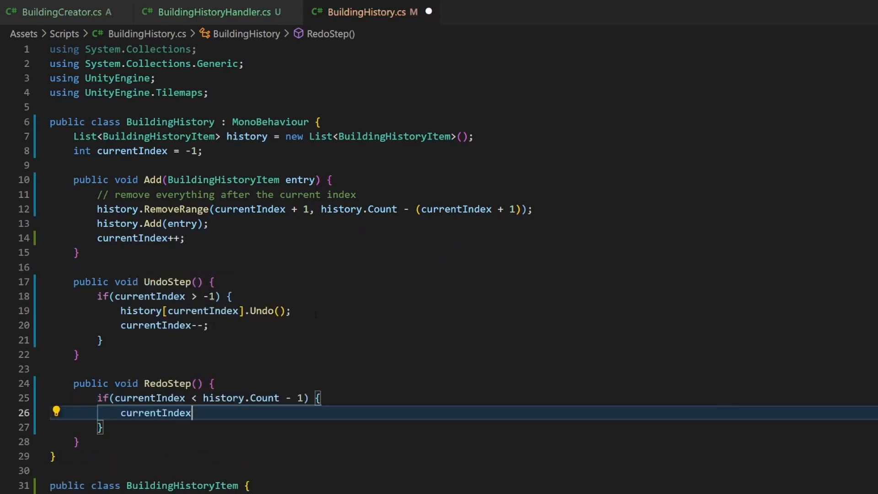
type("++;")
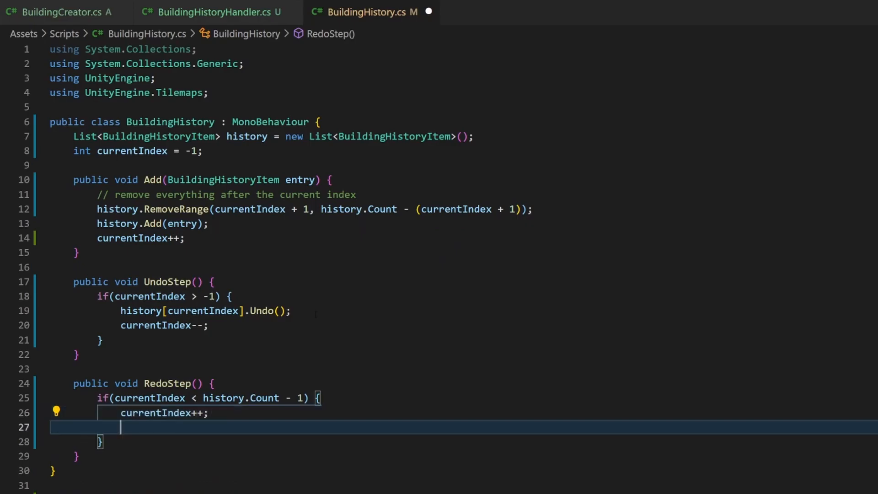
type("history")
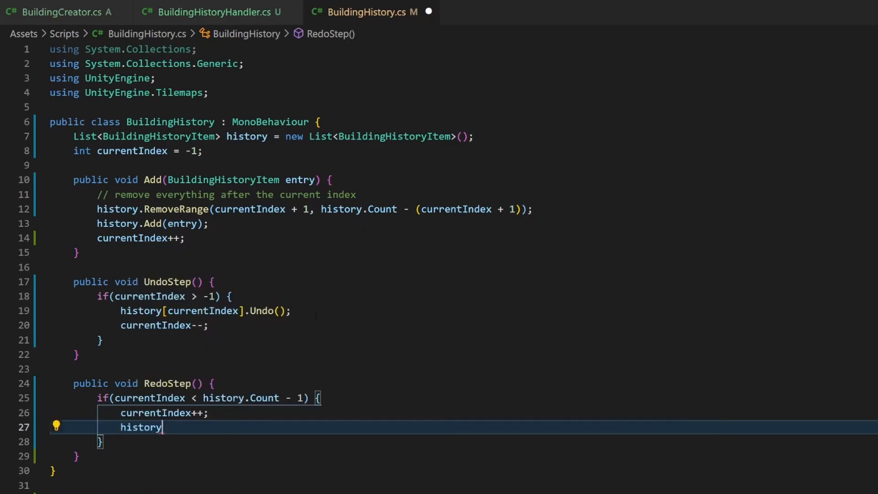
type("[currentIndex]")
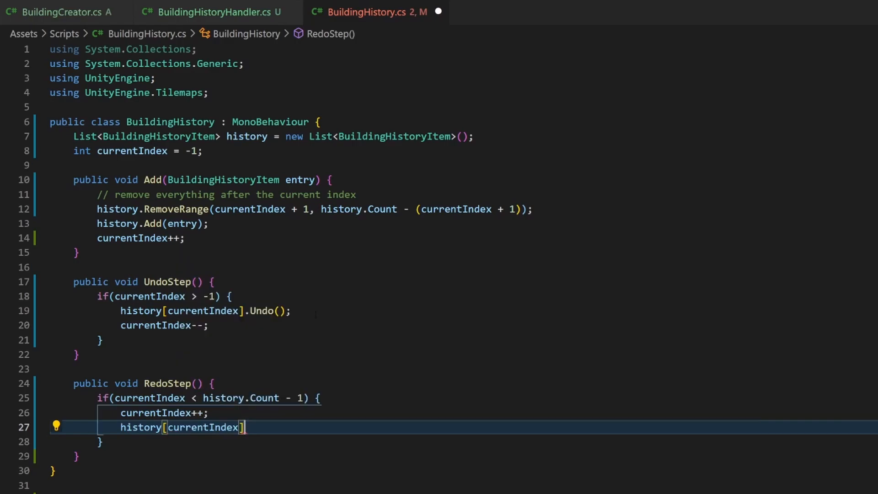
type(".Redo();")
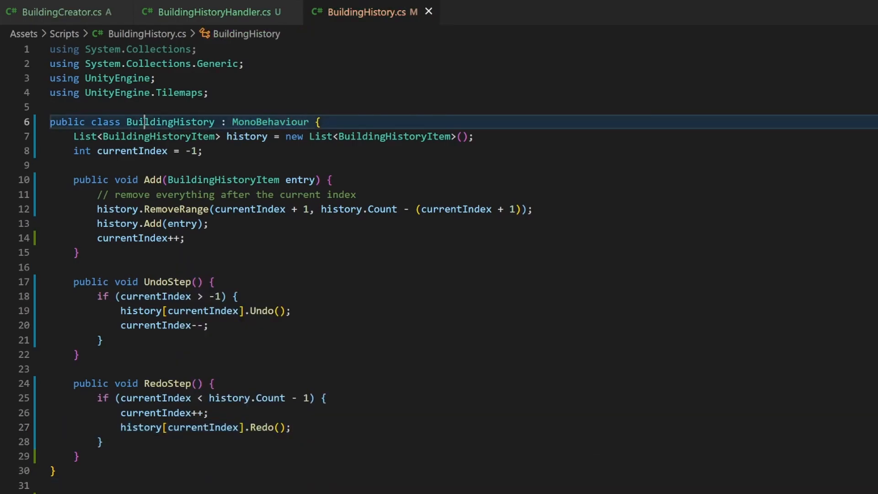
Change BuildingHistory's base class from MonoBehaviour to Singleton<BuildingHistory>.
double_click(271, 121)
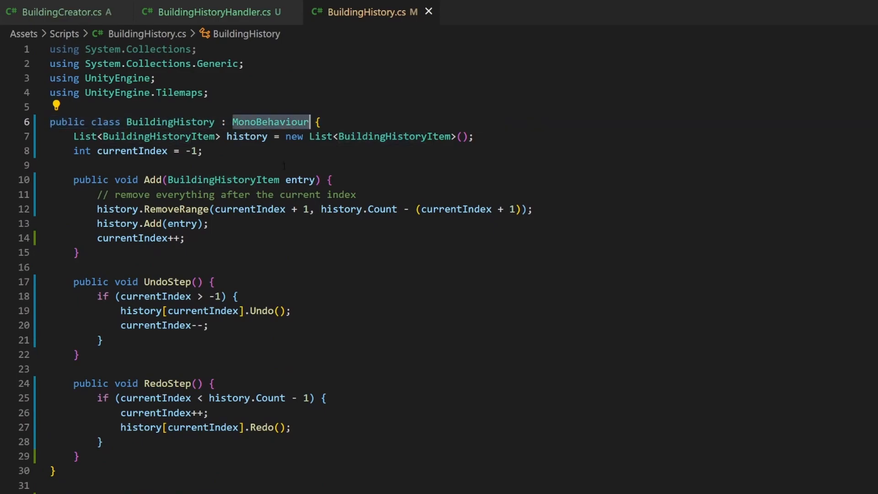
type("Singleton<BuildingHistory>")
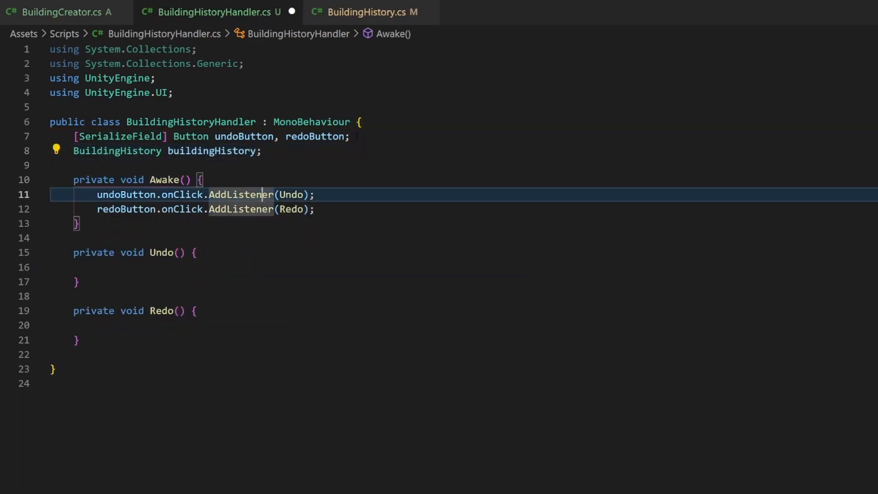
Fetch buildingHistory from BuildingHistory.GetInstance() in the handler's Awake.
type("buildingHistory")
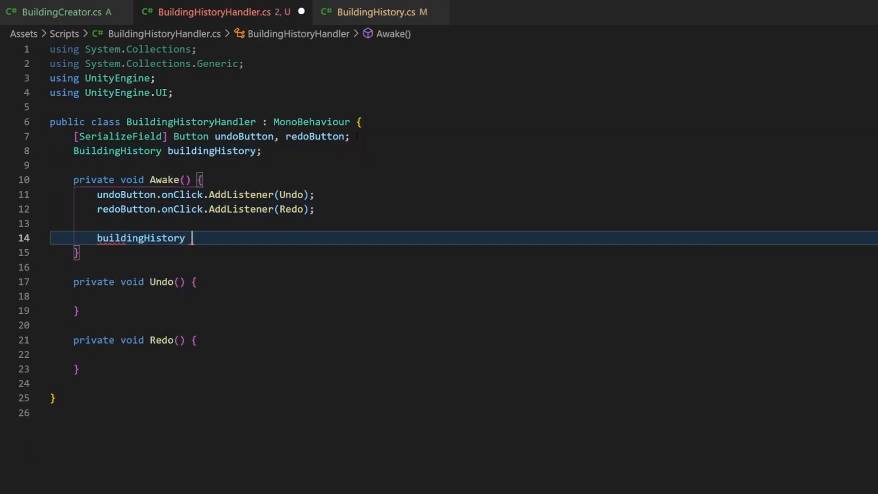
type("= BuildingHistory.Get")
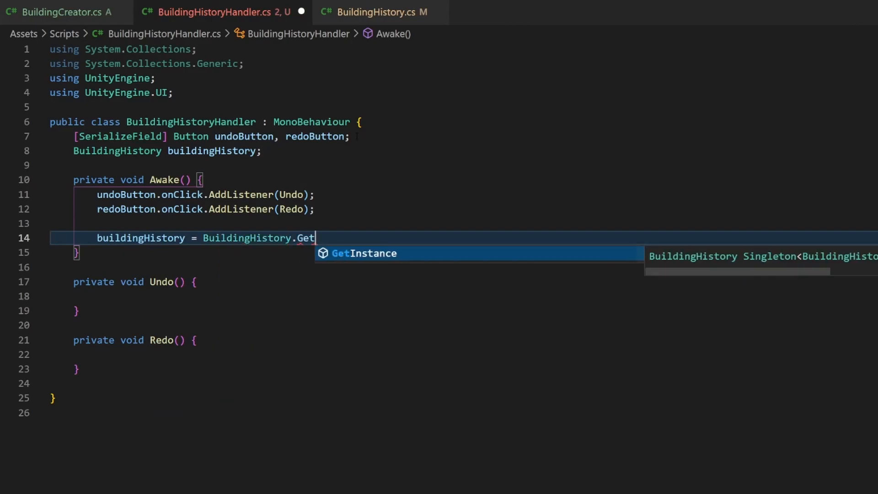
key("Tab")
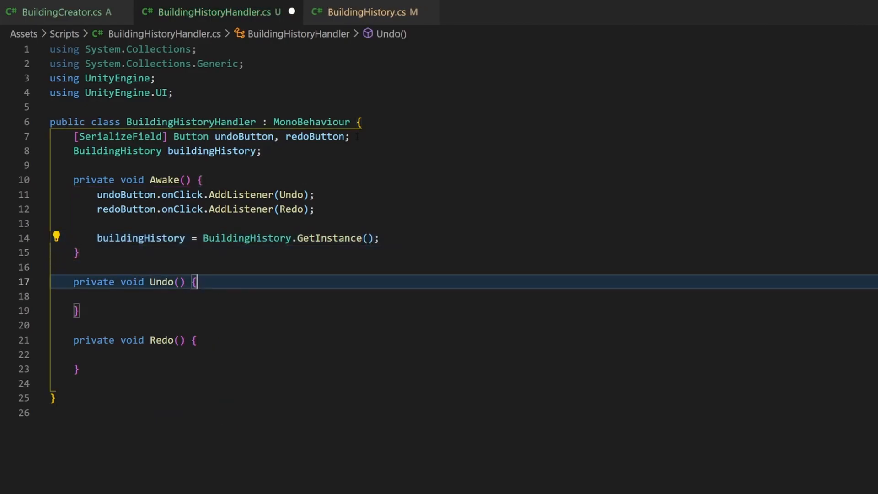
Have Undo() call buildingHistory.UndoStep() and Redo() call buildingHistory.RedoStep().
type("buildingHistory.UndoStep();")
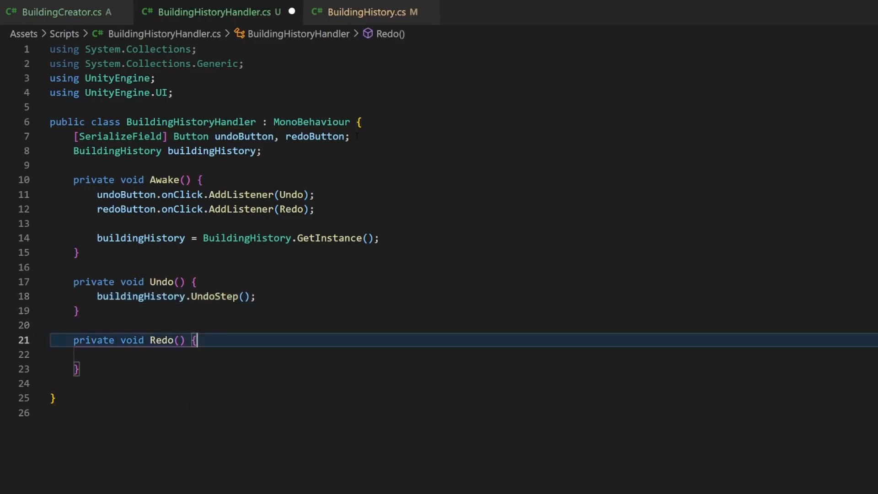
type("buildingHistory.R")
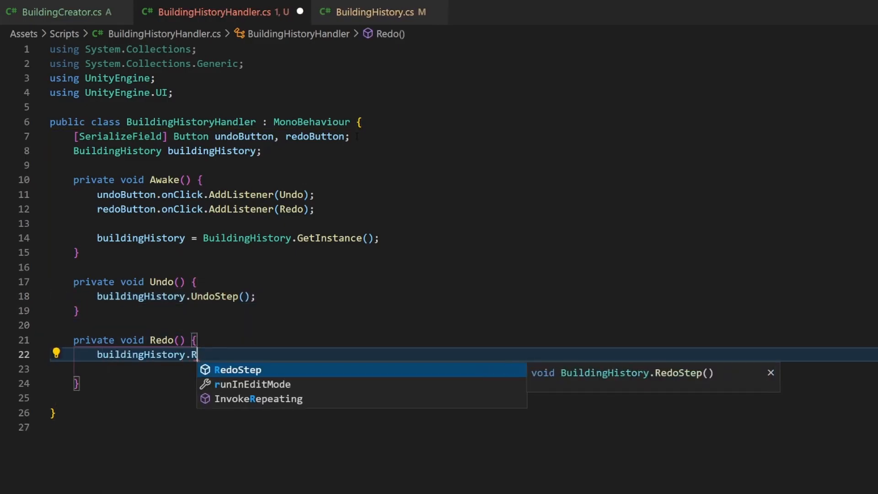
key("Tab")
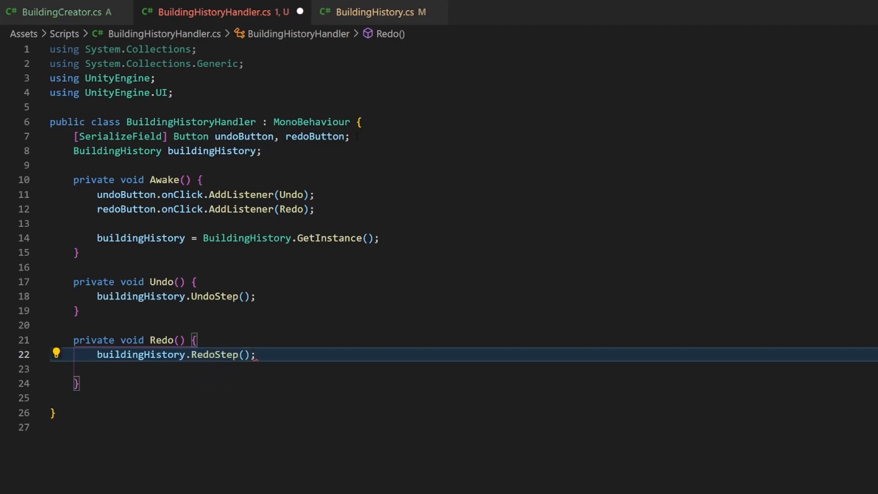
In BuildingCreator.cs, declare a BuildingHistory field assigned from BuildingHistory.GetInstance() in Awake.
left_click(61, 12)
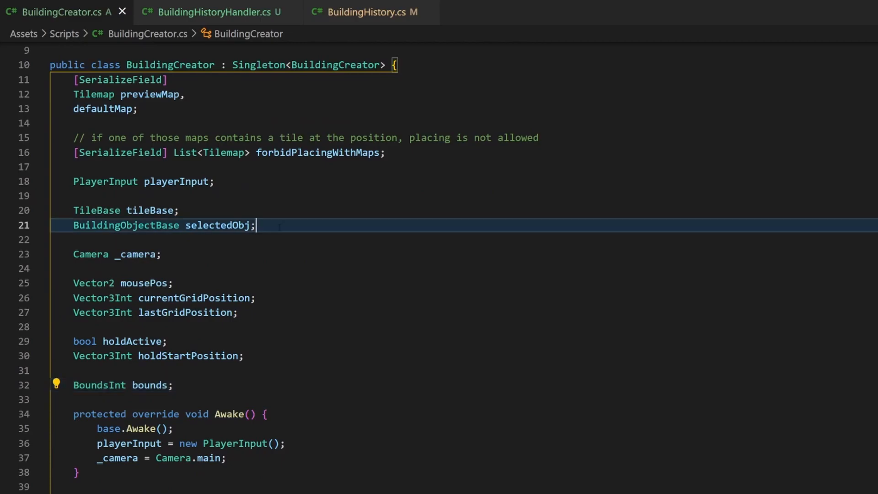
type("BuildingHistory = B")
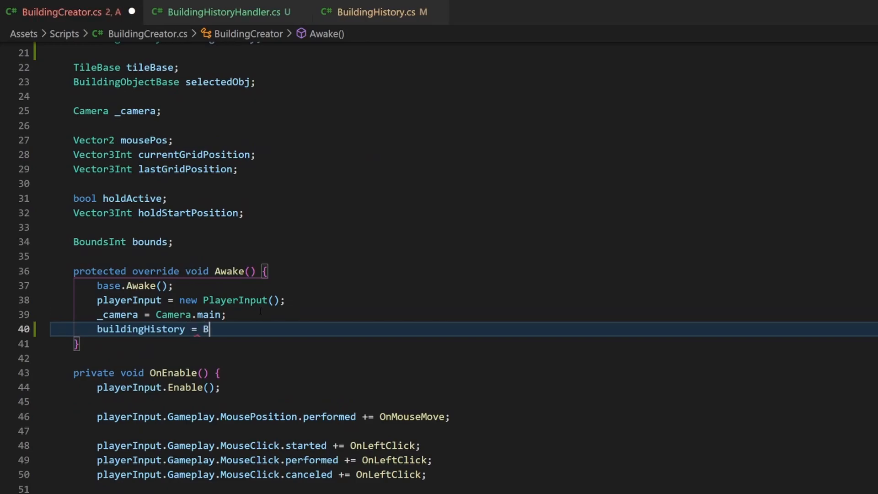
type("uildingHistory.GetInstance();")
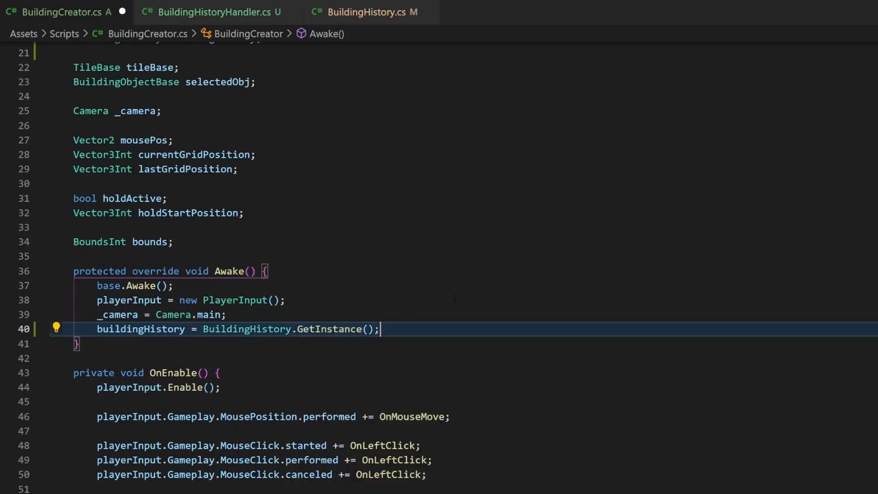
scroll("down", 3)
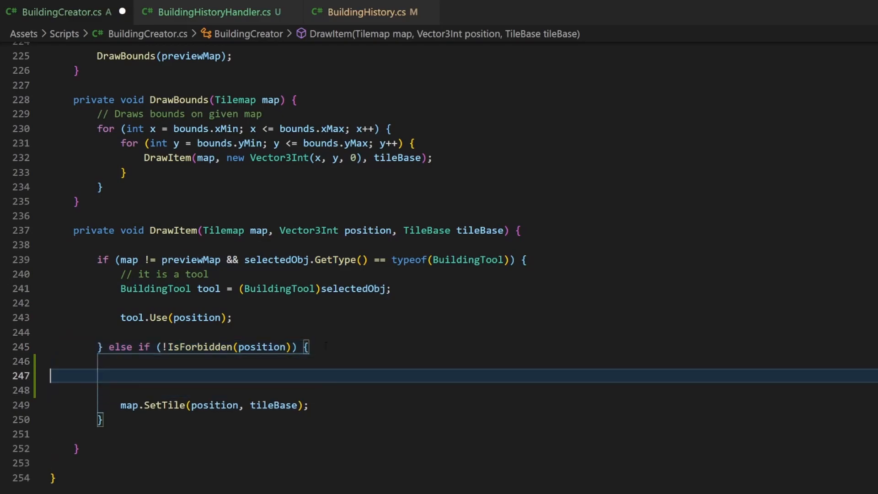
In DrawItem, guard with if(map != previewMap) and start buildingHistory.Add(new BuildingHistoryItem(...)).
type("if(map !=")
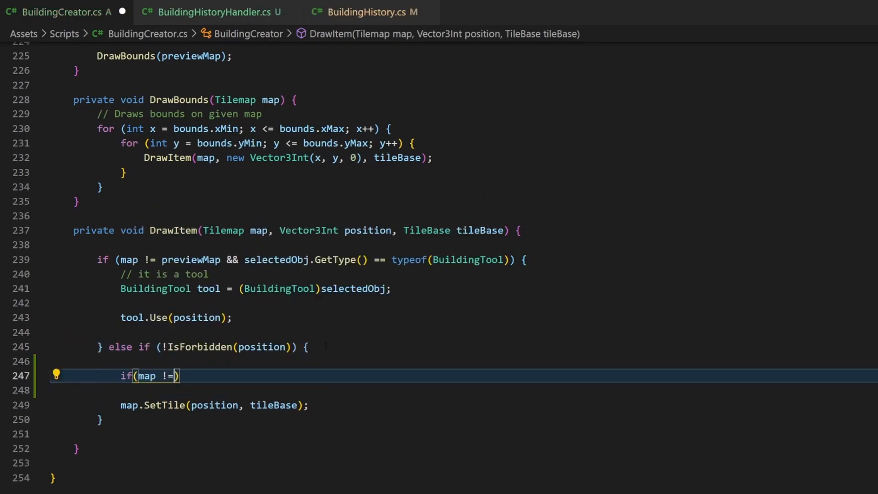
type("previewMap) {")
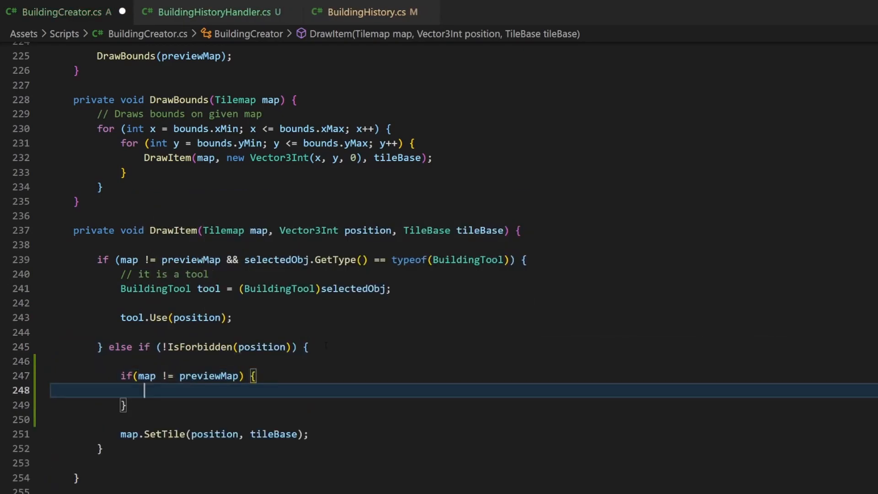
type("buildH")
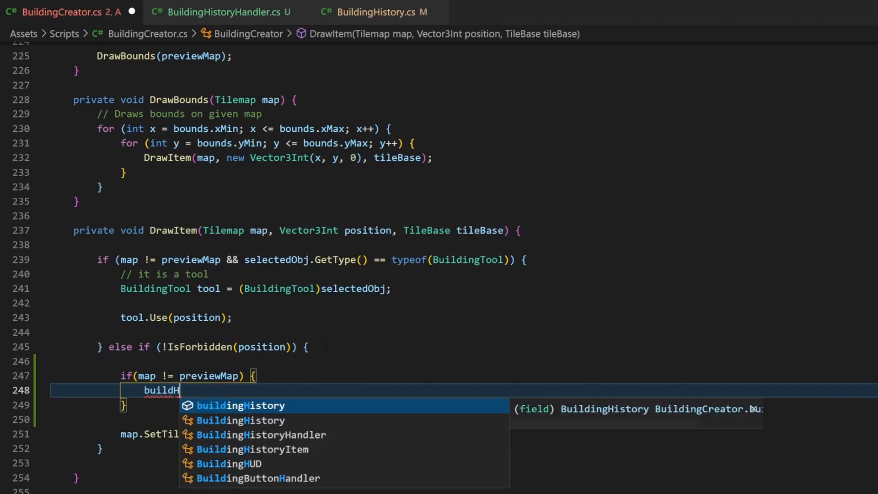
type("ingHistory.Add(n")
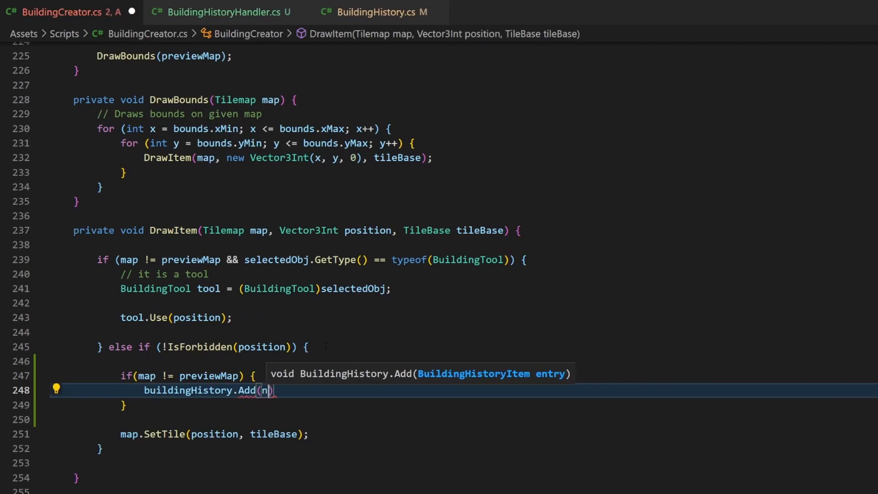
type("ew BuildingHistoryItem(")
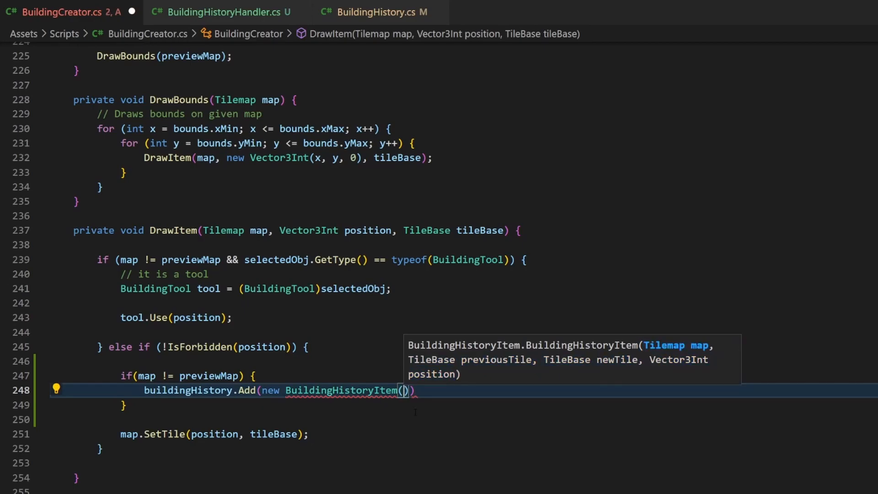
Pass map, map.GetTile(position), tileBase and position as the BuildingHistoryItem arguments.
type("map,")
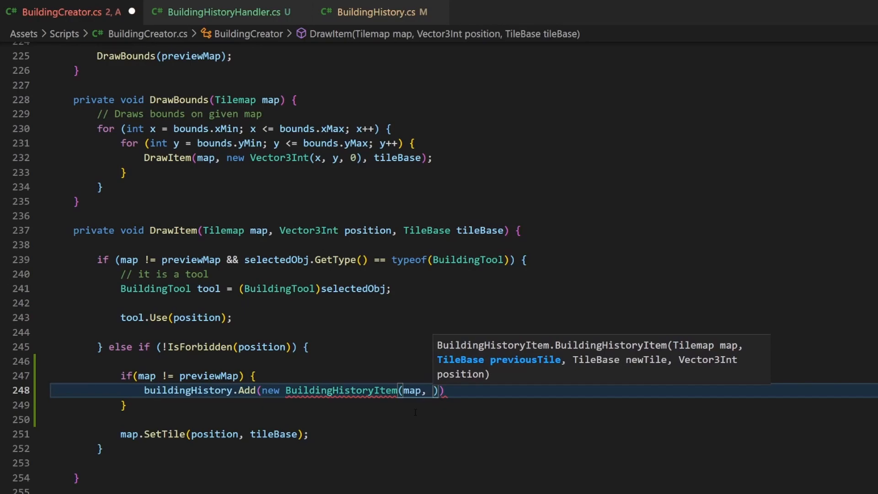
type("map.")
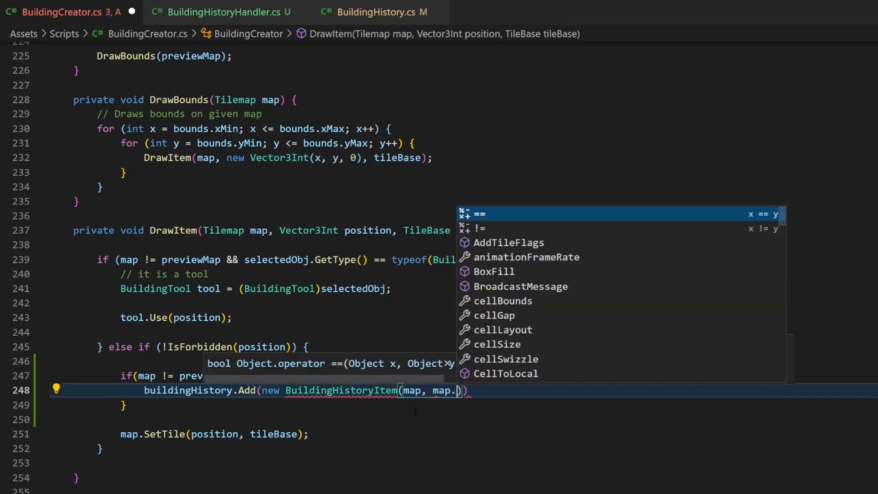
type("GetTile(")
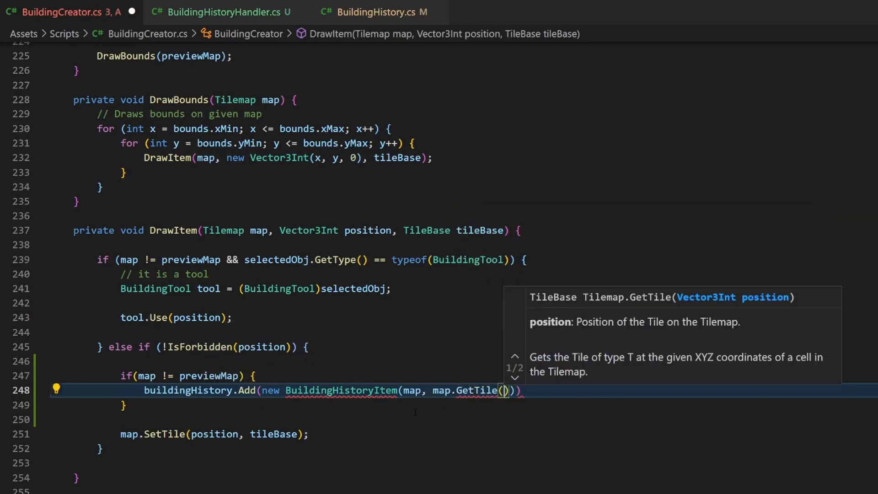
type("position),")
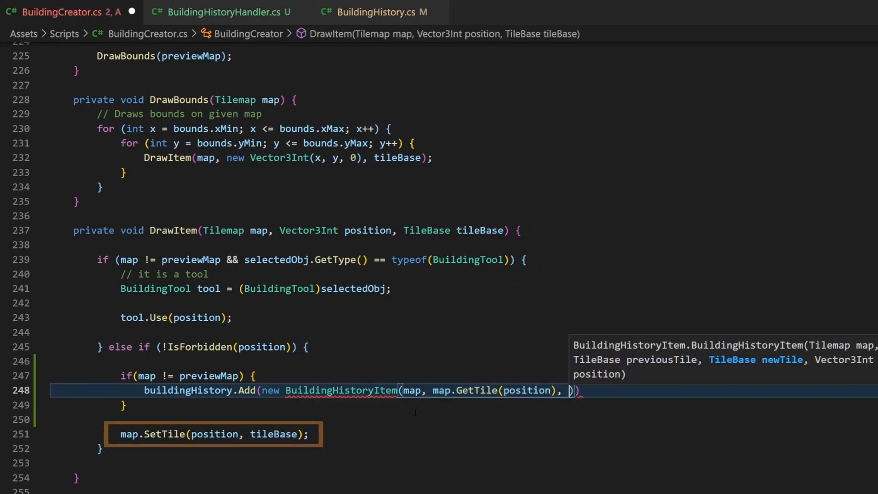
type("tileBas")
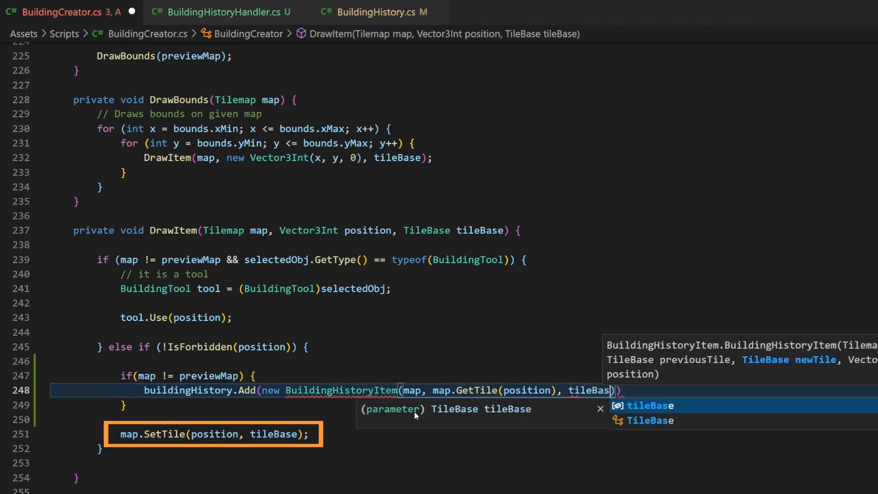
type(", p")
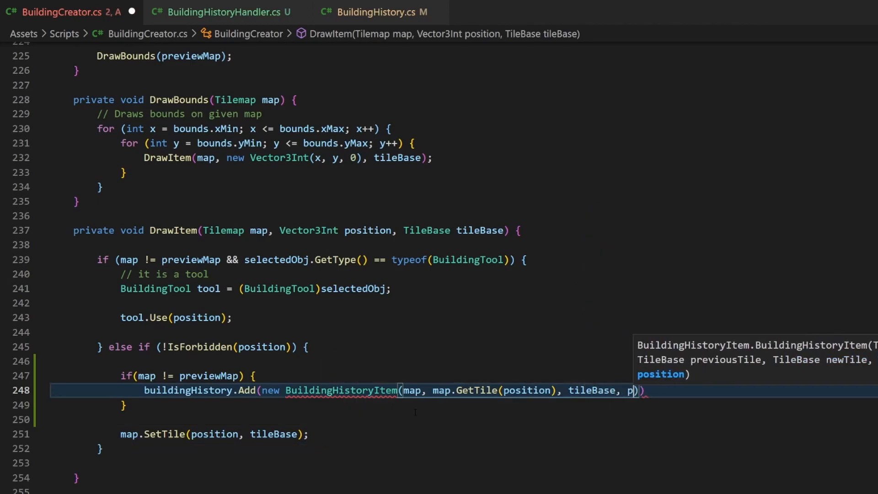
type("osition")
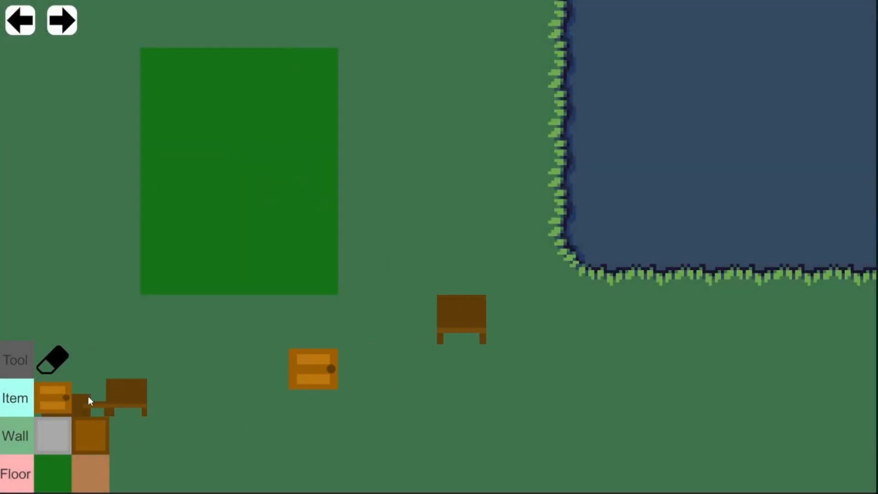
In Play mode place tiles, then undo and redo the last placed wall tile with the arrow buttons.
left_click(20, 21)
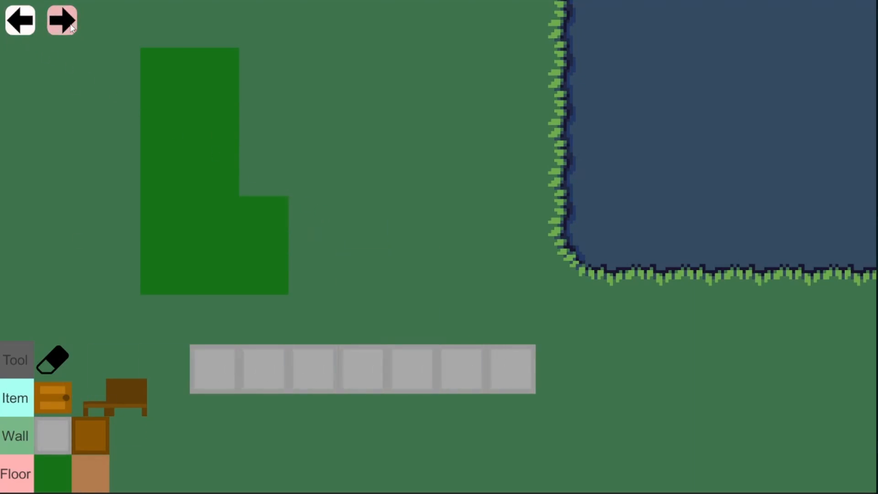
left_click(61, 21)
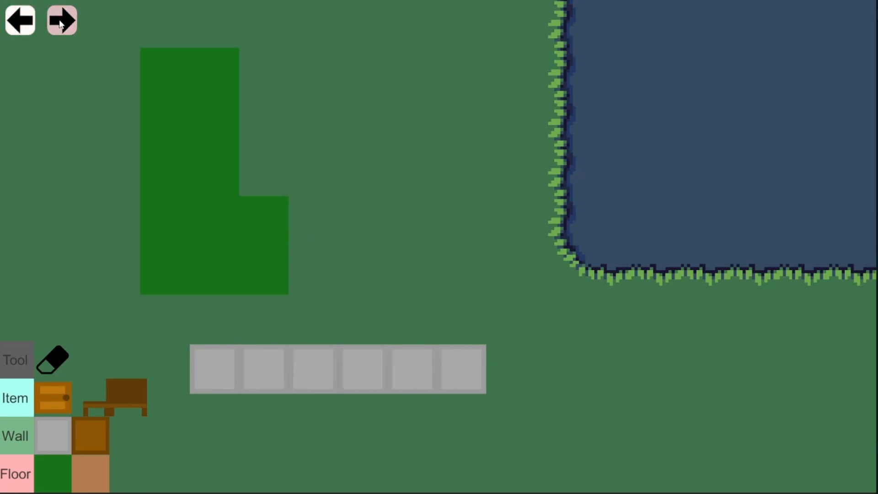
left_click(62, 21)
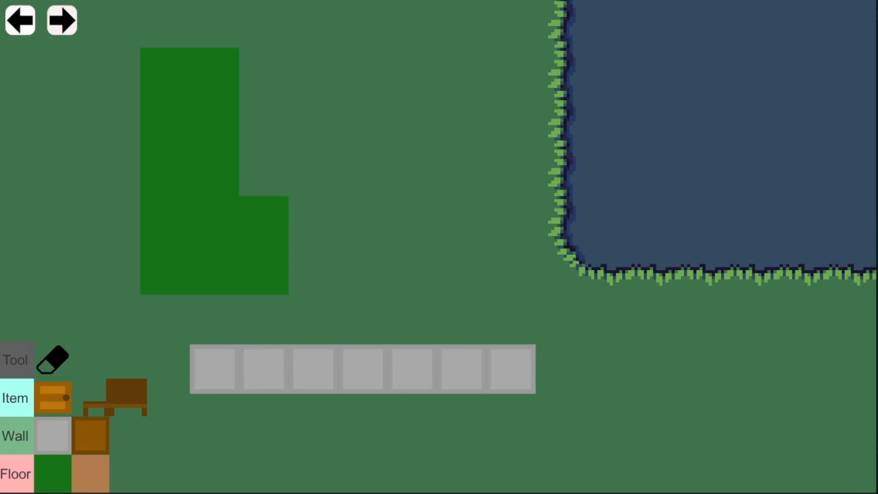
left_click(313, 121)
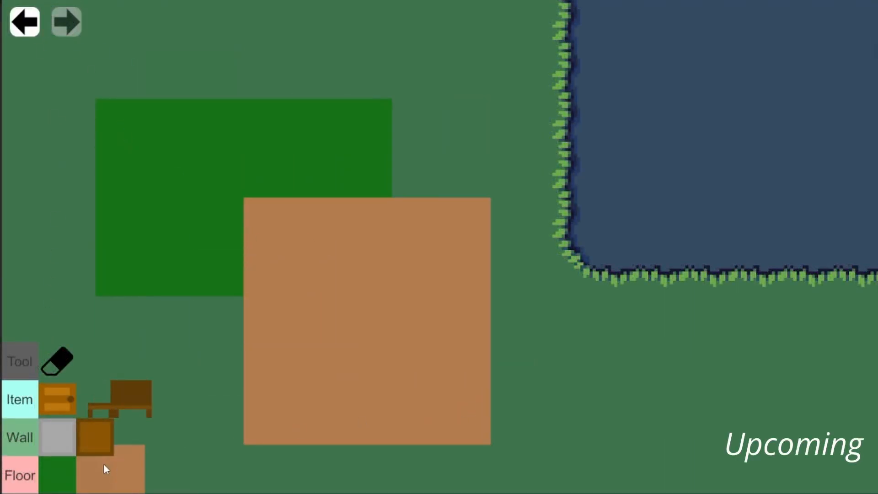
Undo the brown floor square and green floor rectangle (redoing once) until only grass and the lake remain.
left_click(24, 22)
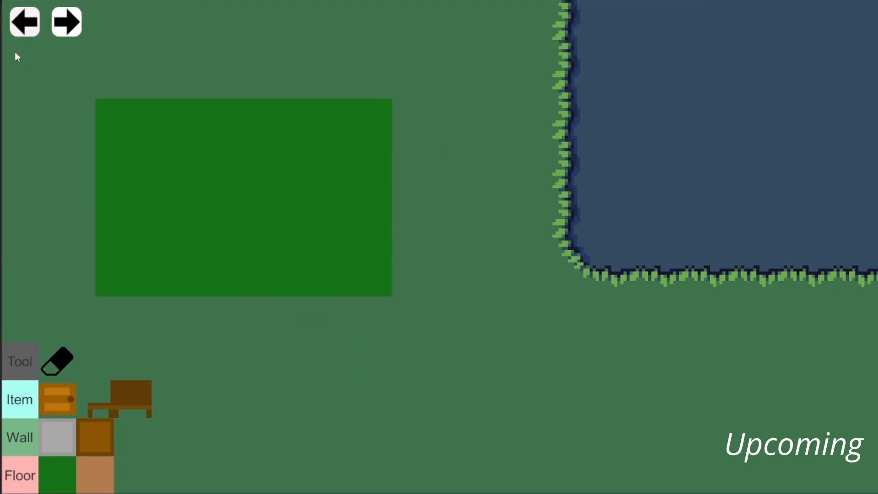
left_click(66, 22)
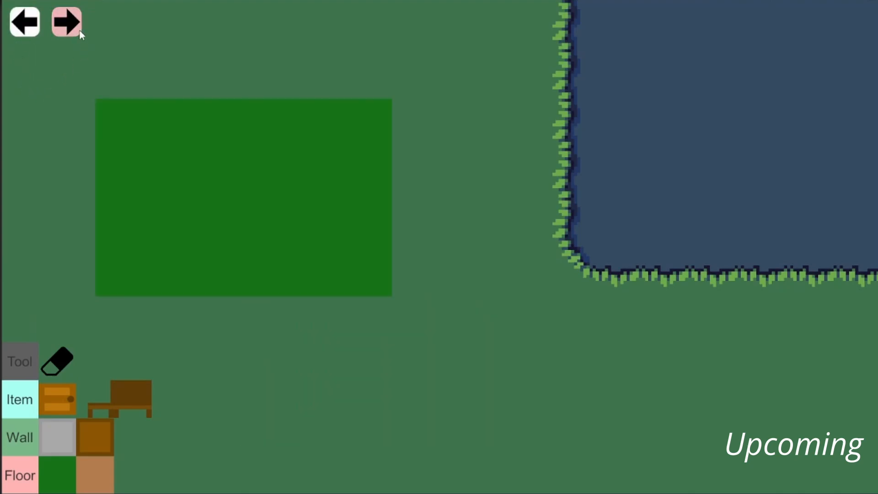
left_click(66, 22)
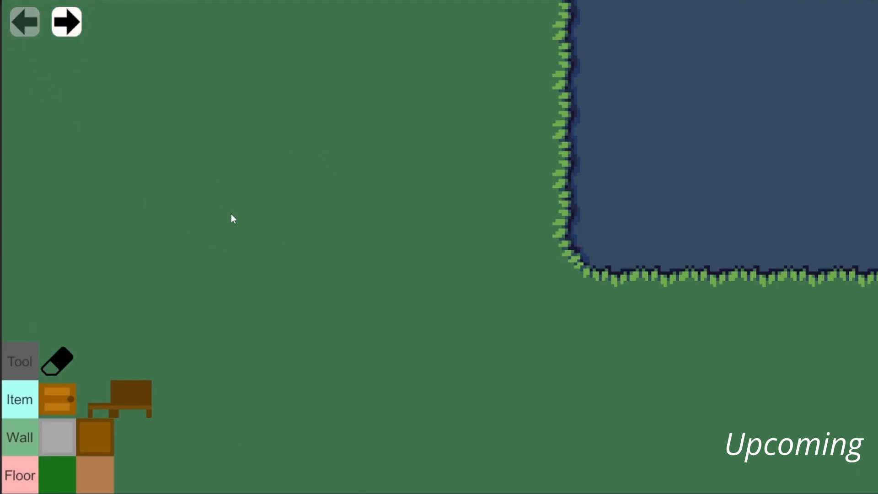
mouse_move(126, 114)
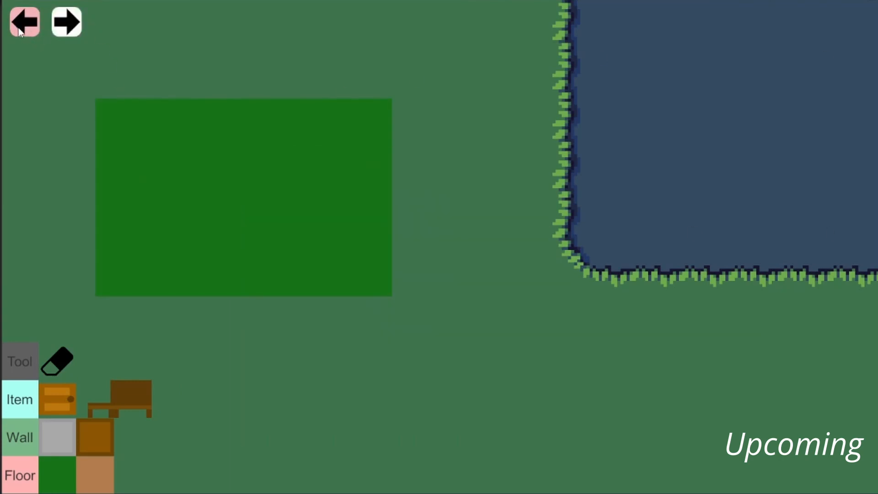
left_click(23, 22)
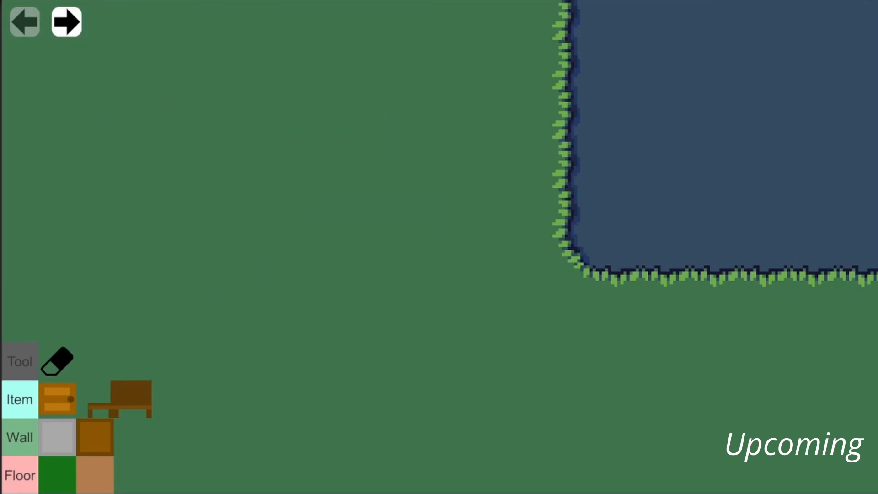